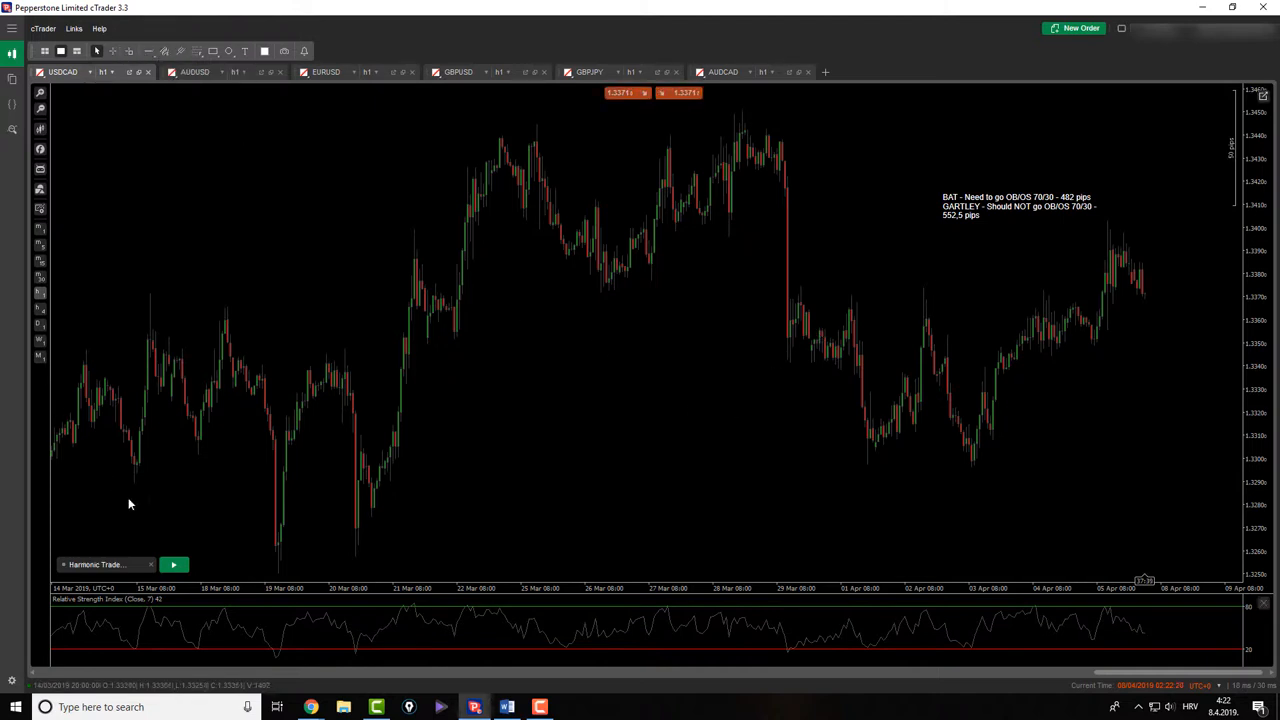
- Start and stop the harmonic pattern bot twice, drawing a pattern and clearing it
click(172, 564)
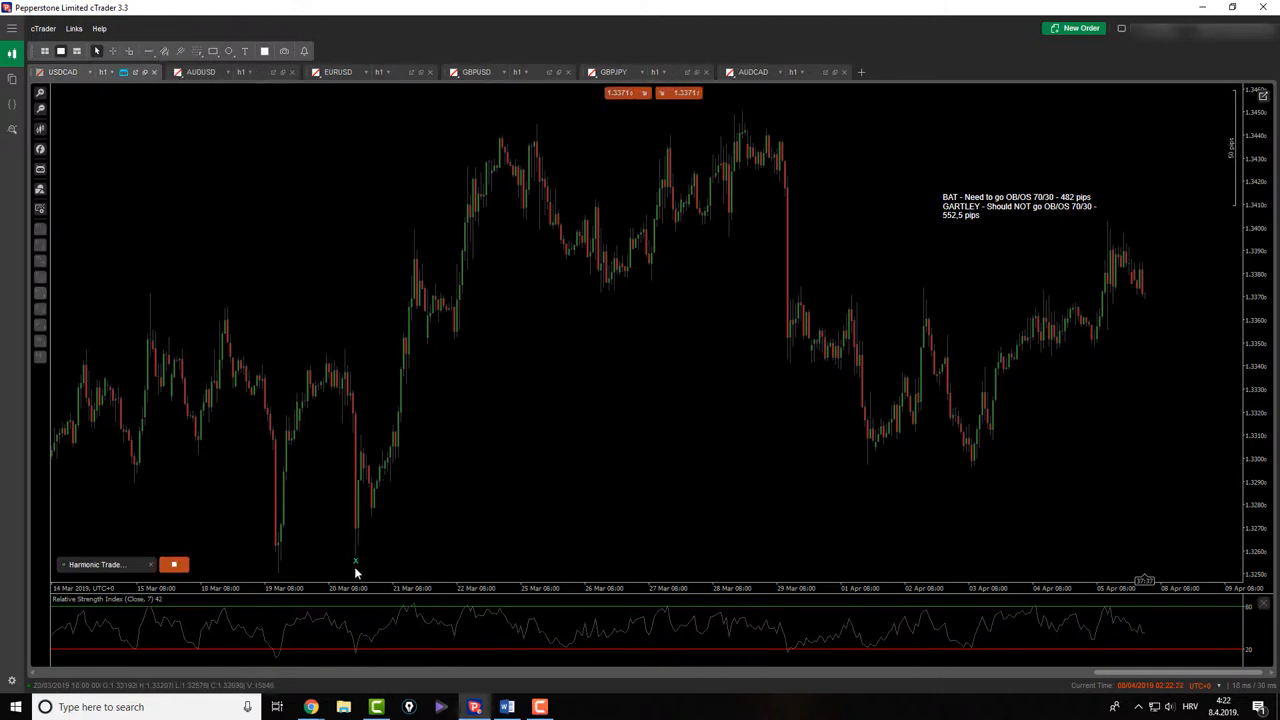
drag(356, 560, 740, 114)
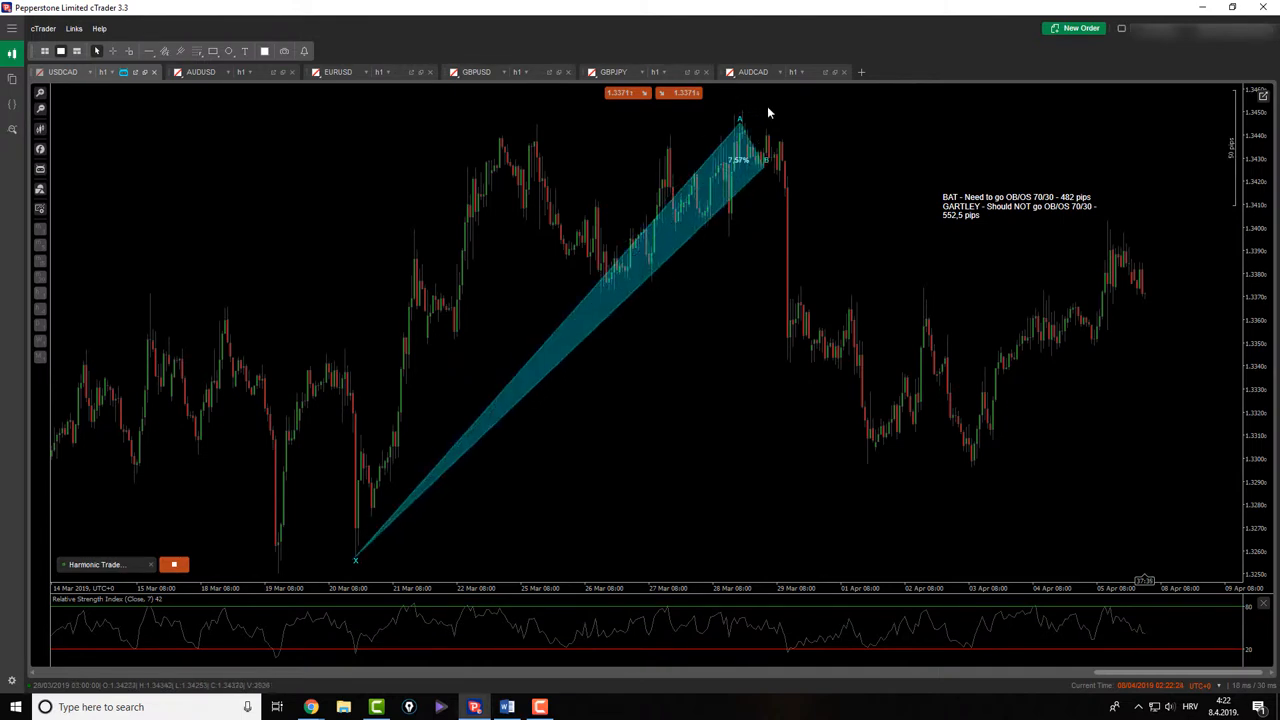
click(174, 564)
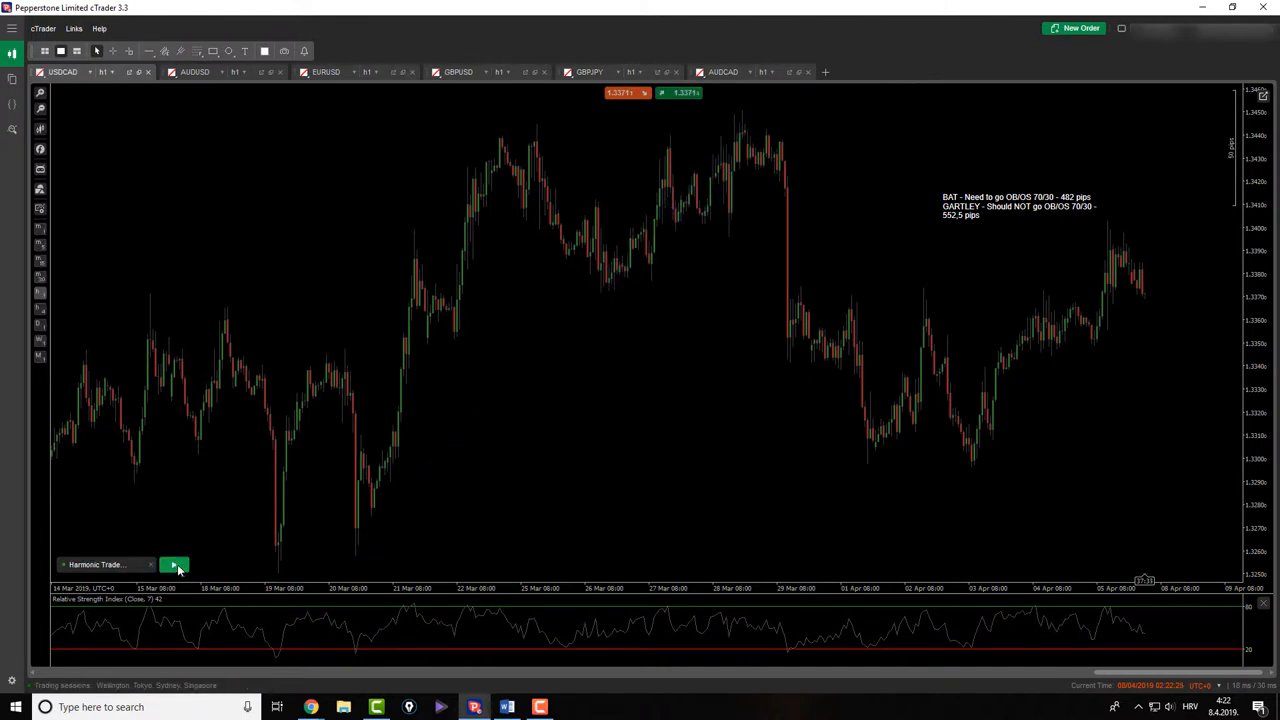
click(172, 564)
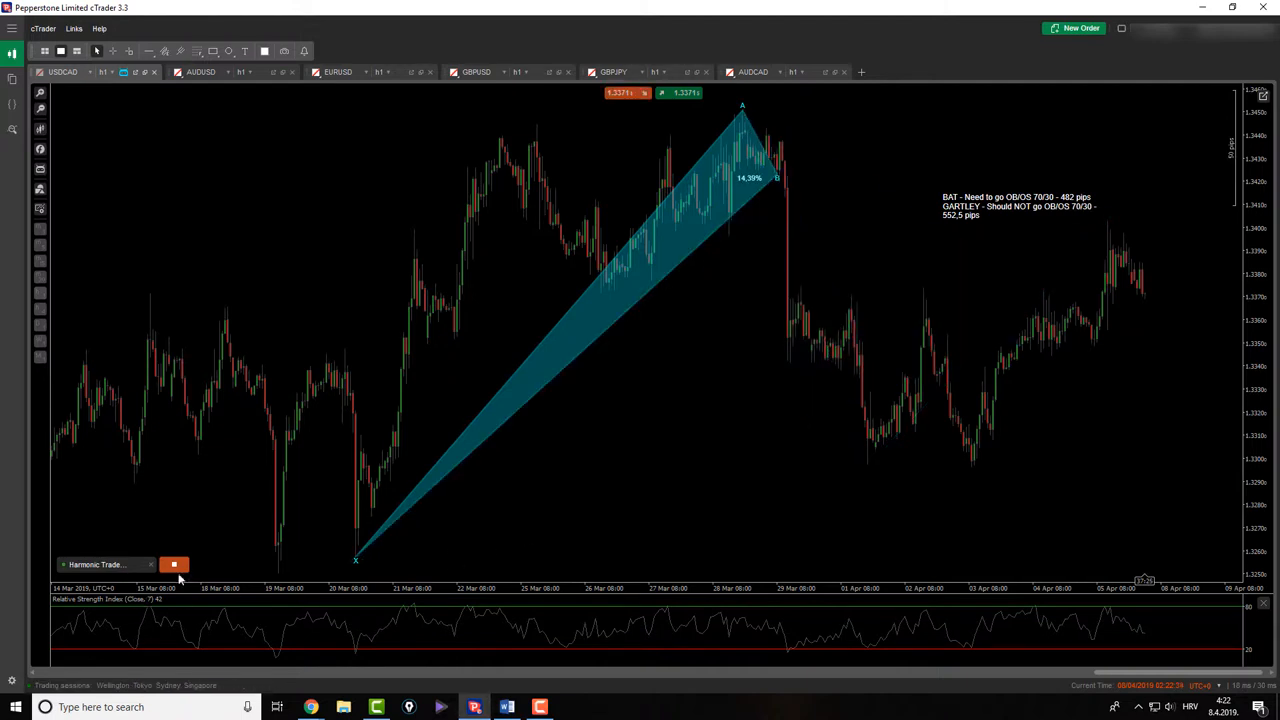
click(172, 564)
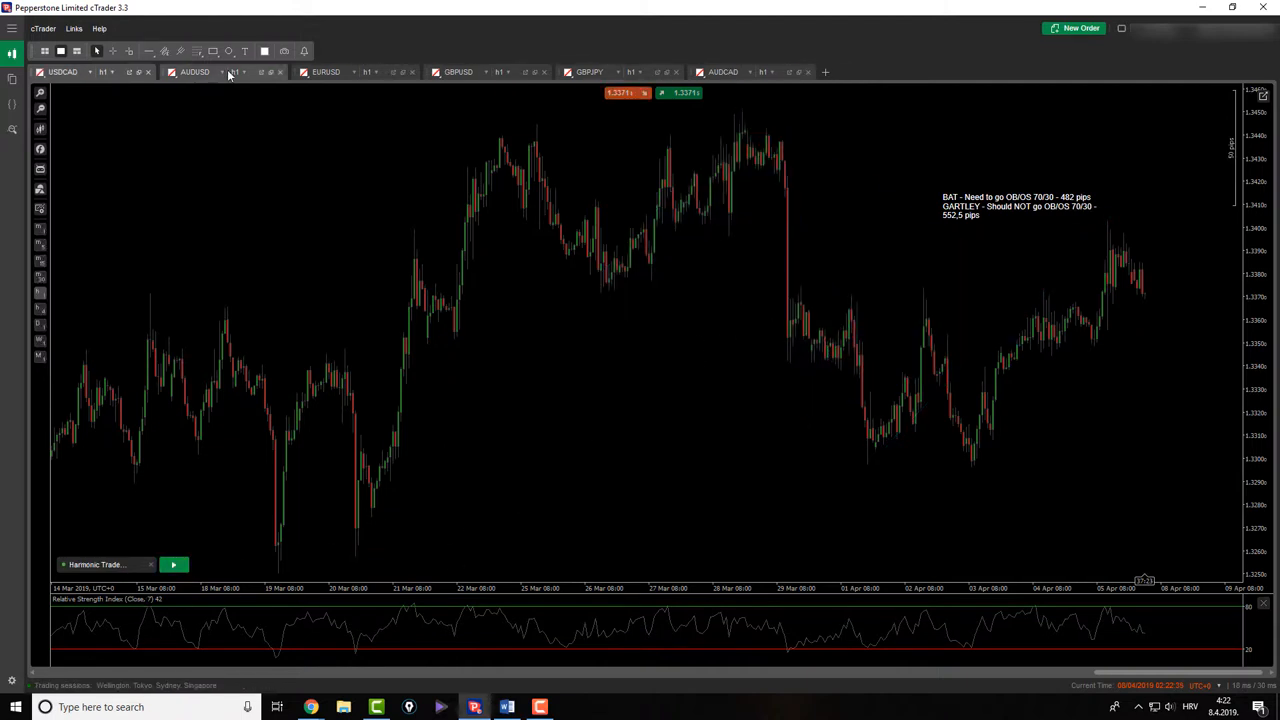
- On the AUDUSD chart, apply the Harmonic Trade cBot settings to run it once, then stop it
click(204, 72)
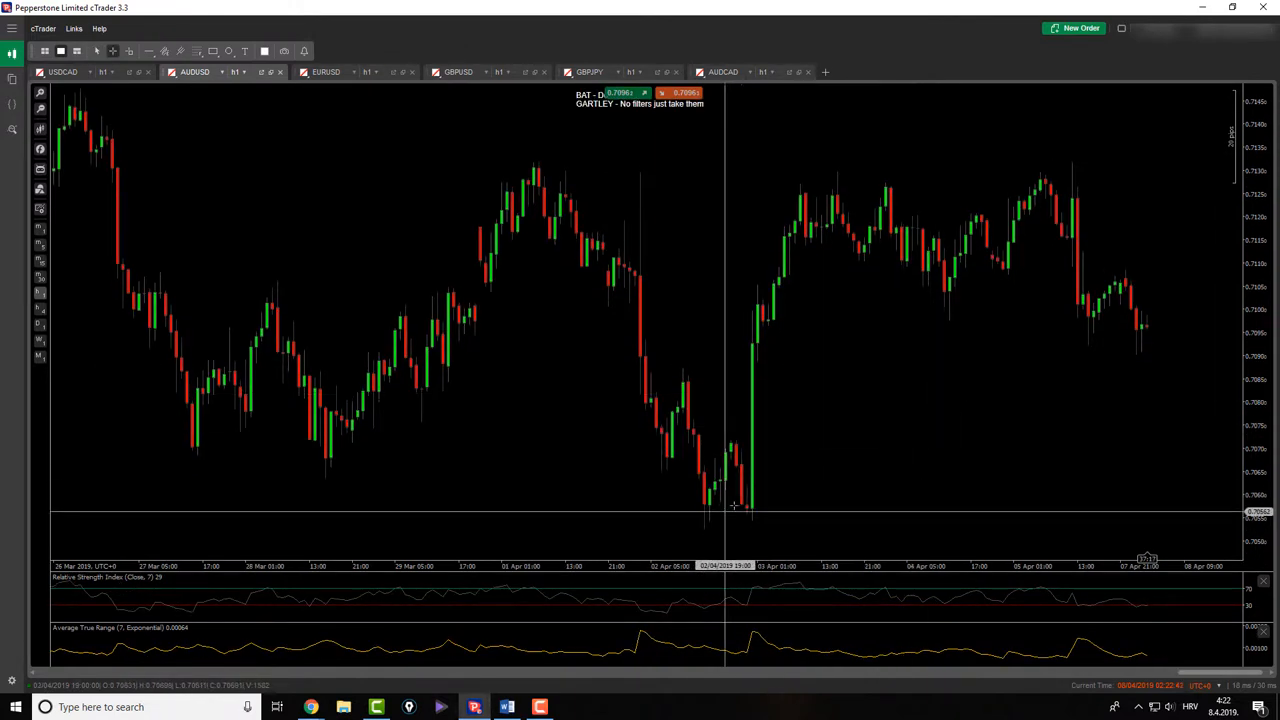
mouse_move(960, 304)
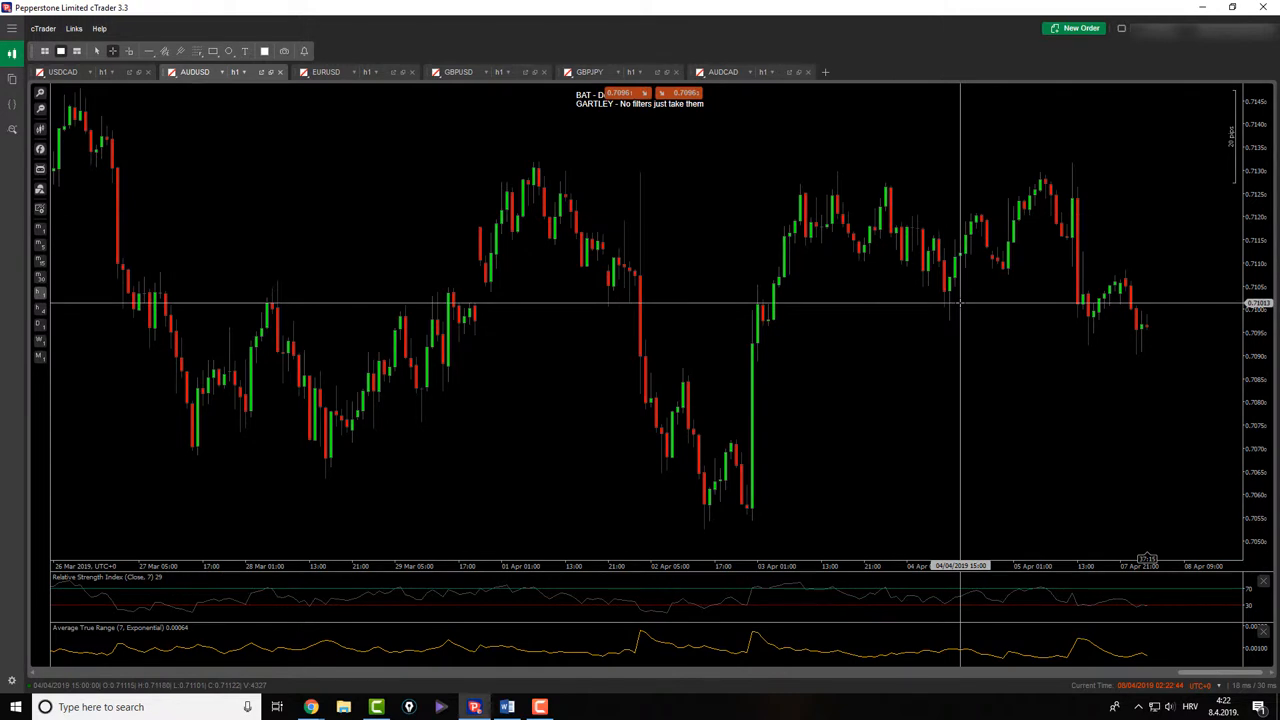
mouse_move(952, 316)
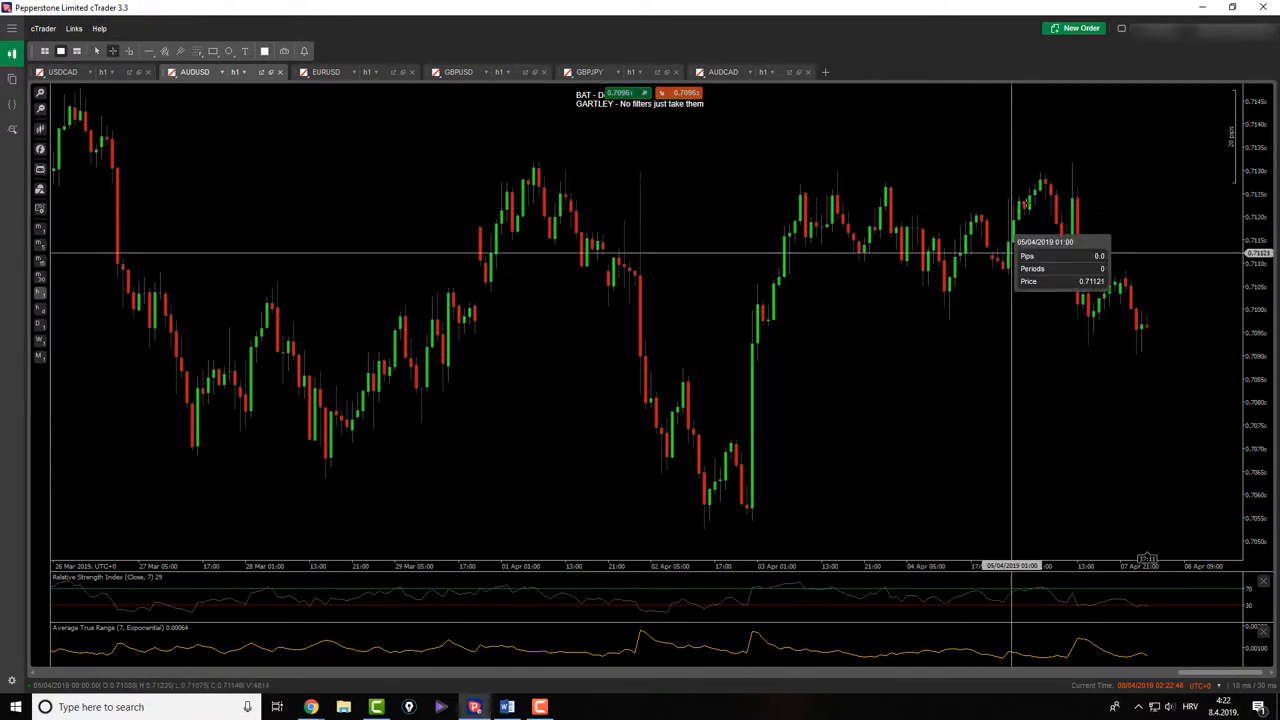
mouse_move(656, 312)
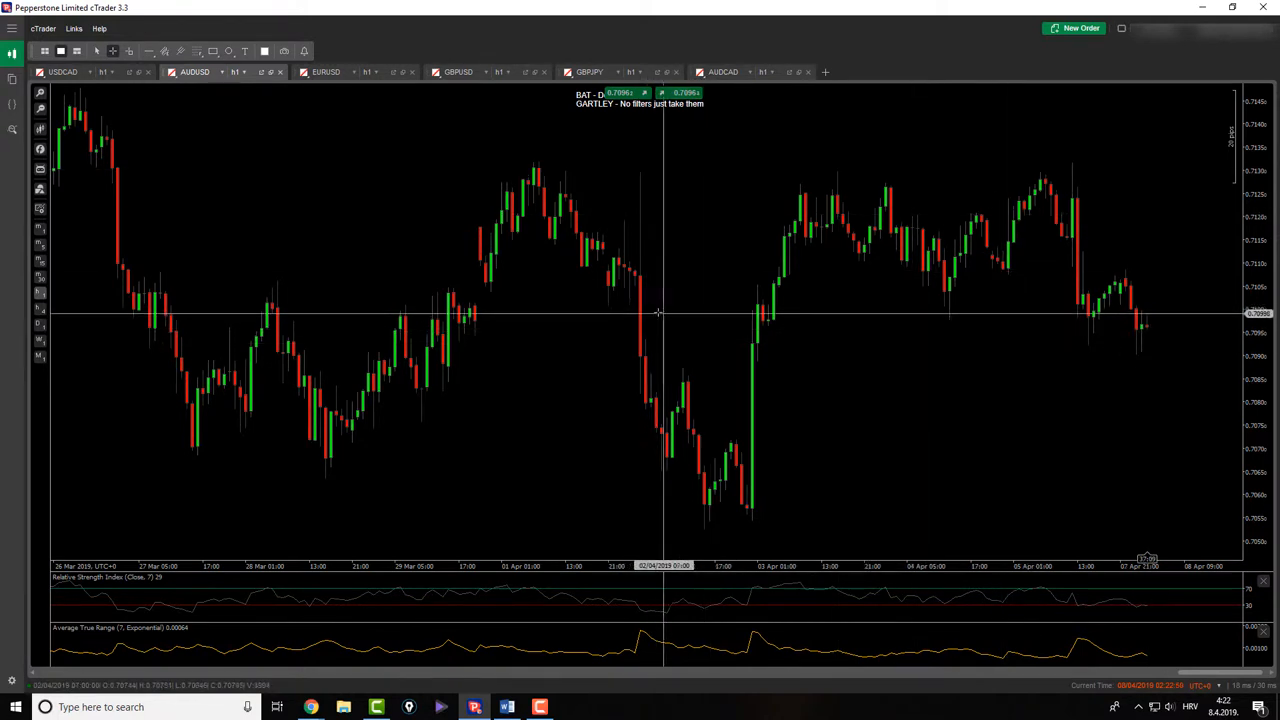
mouse_move(810, 440)
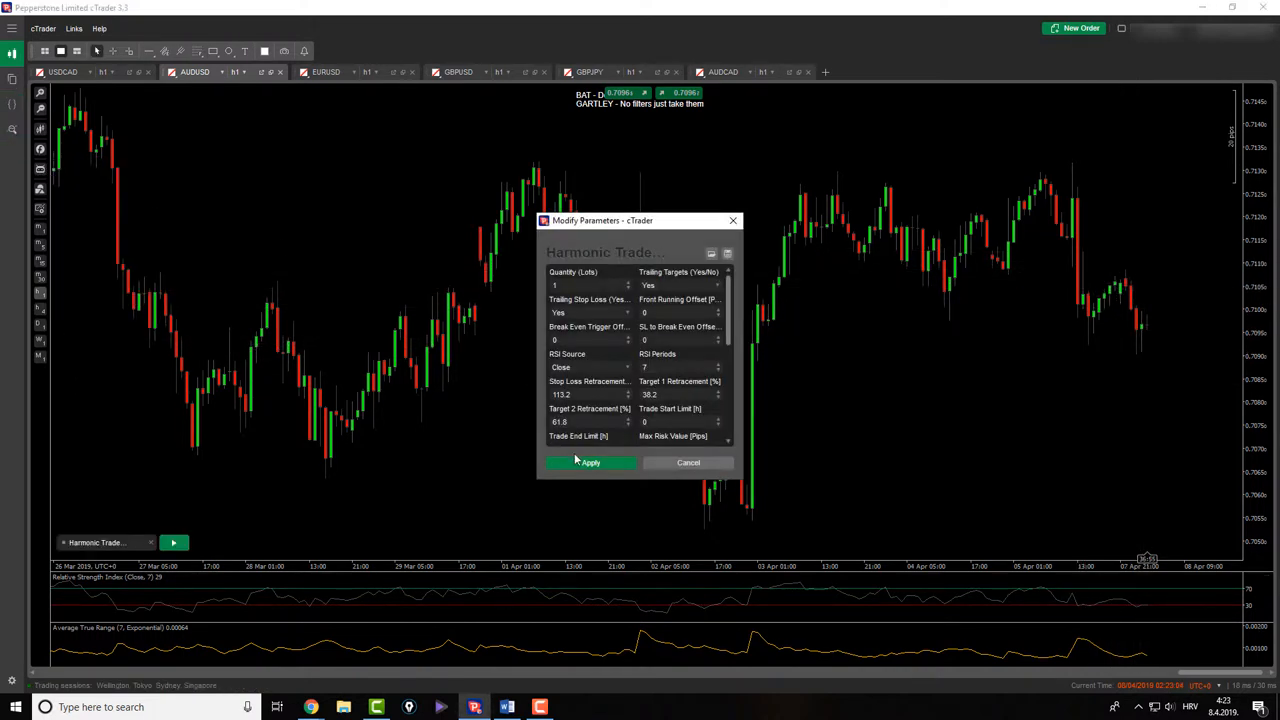
click(588, 464)
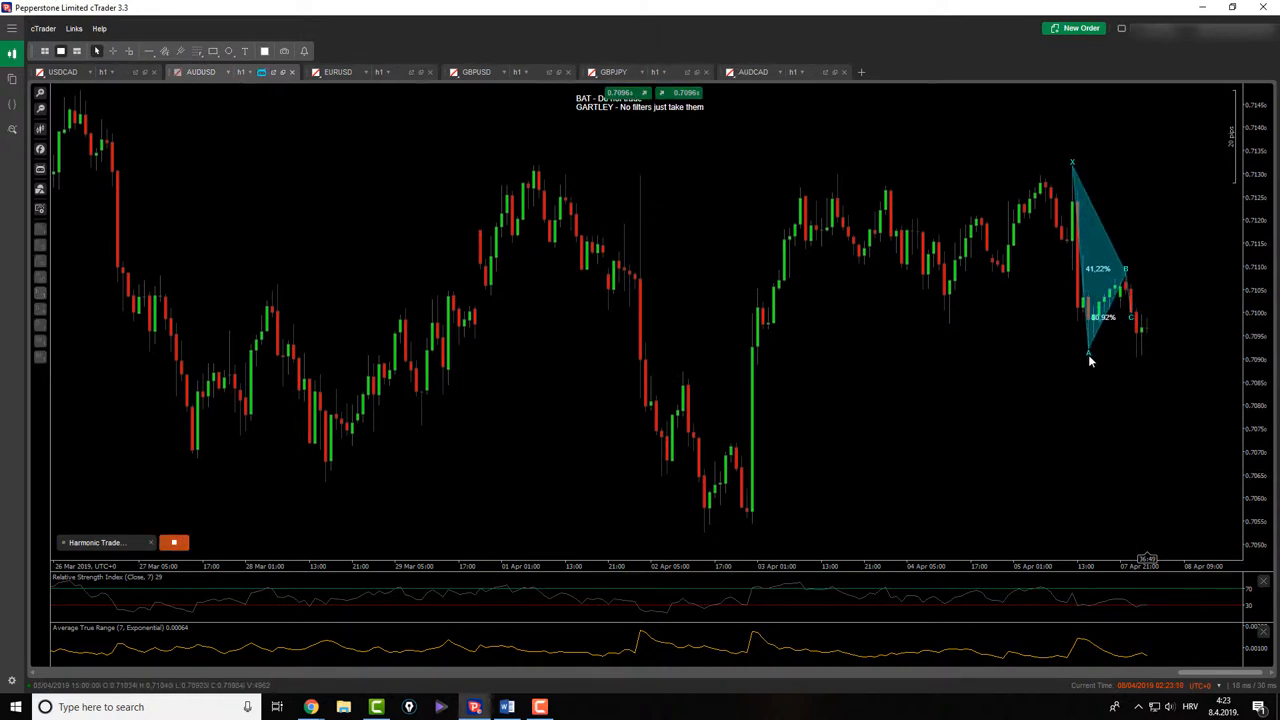
click(172, 542)
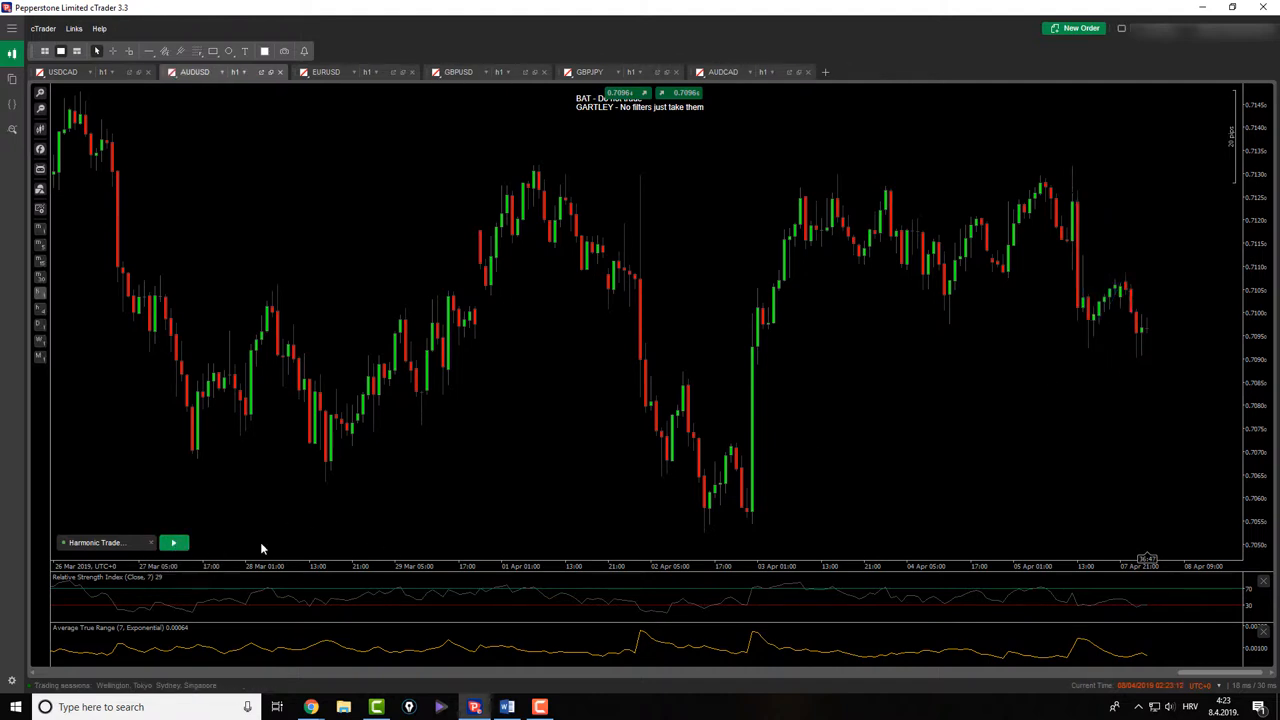
mouse_move(612, 358)
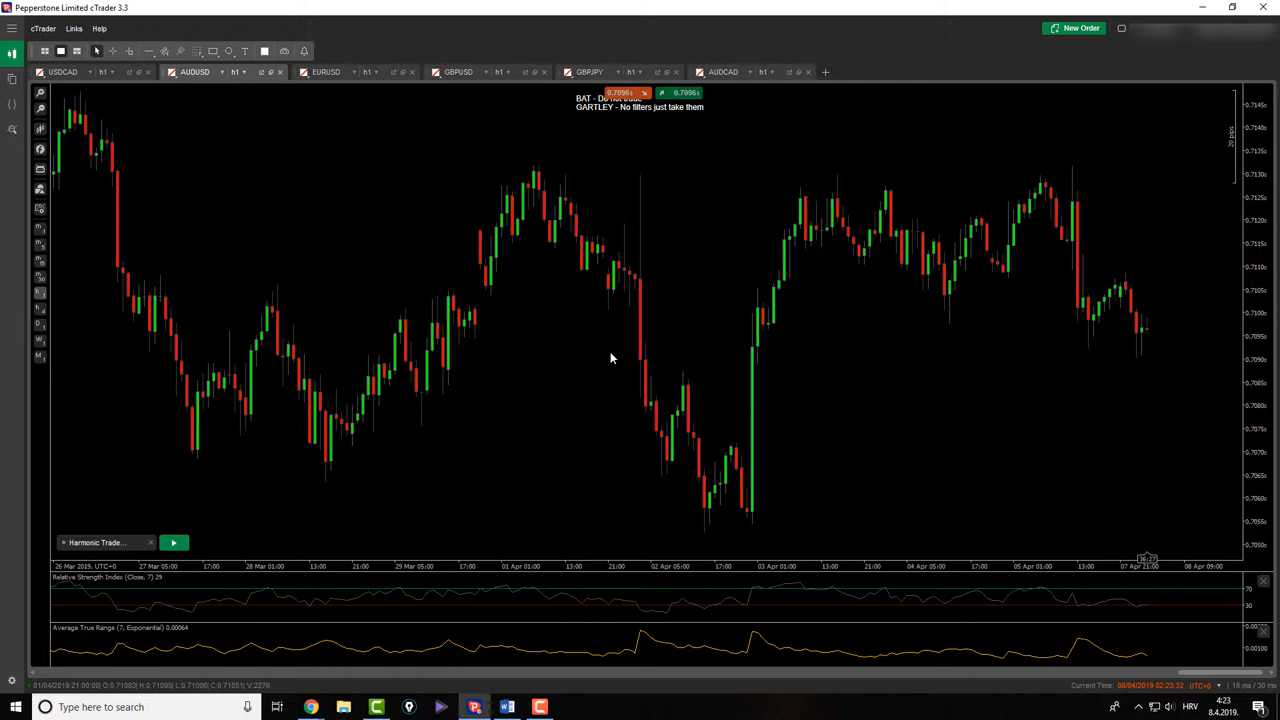
mouse_move(638, 304)
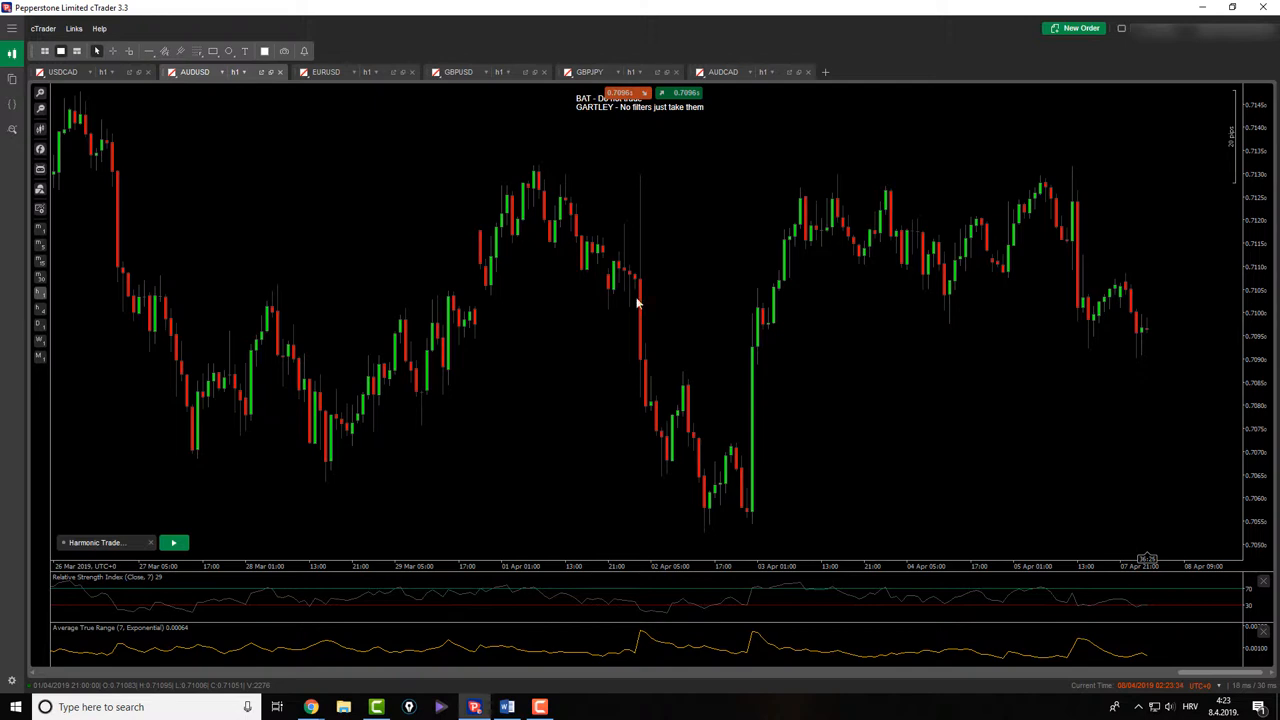
- Switch to the EURUSD chart showing its red harmonic pattern markings
click(328, 72)
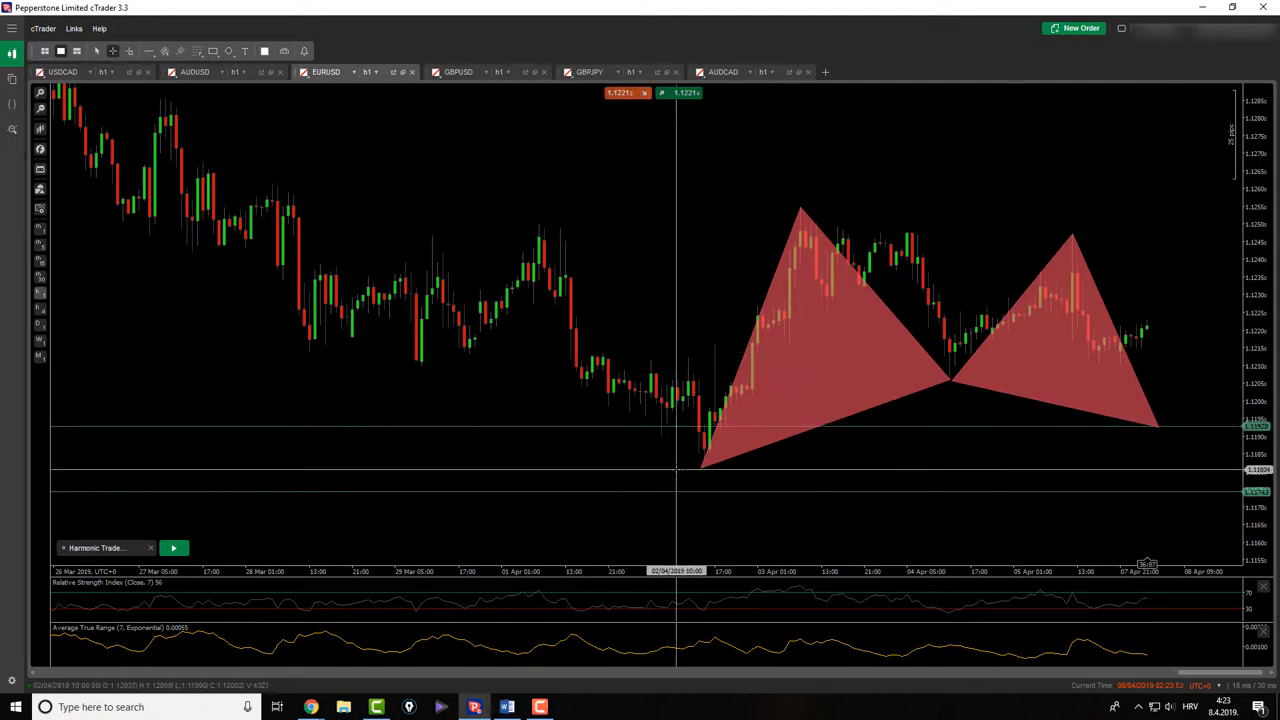
mouse_move(852, 314)
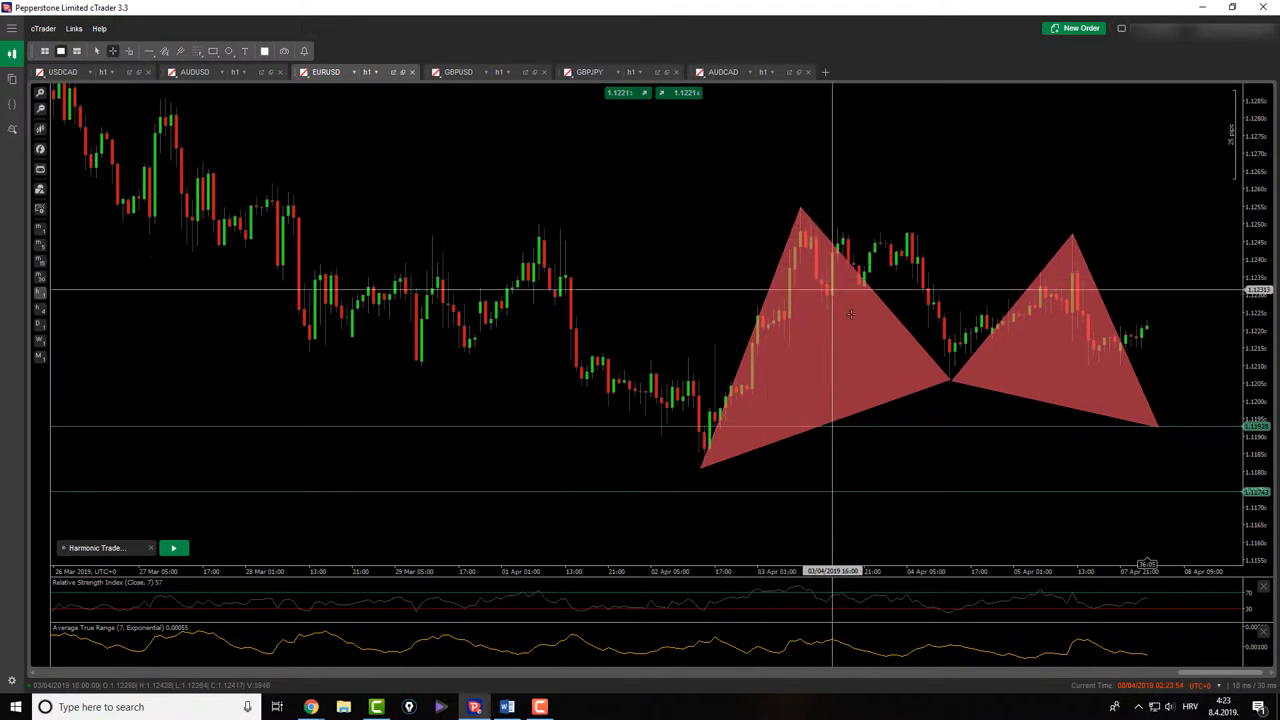
mouse_move(1160, 392)
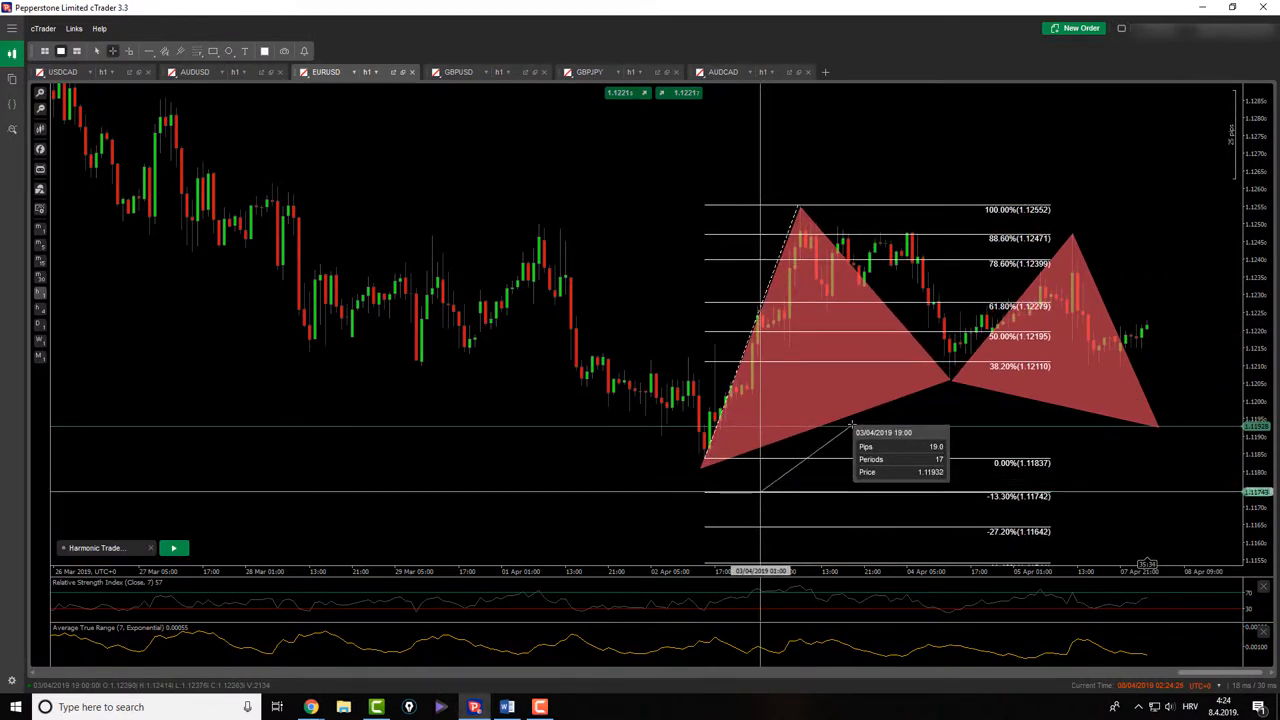
mouse_move(800, 204)
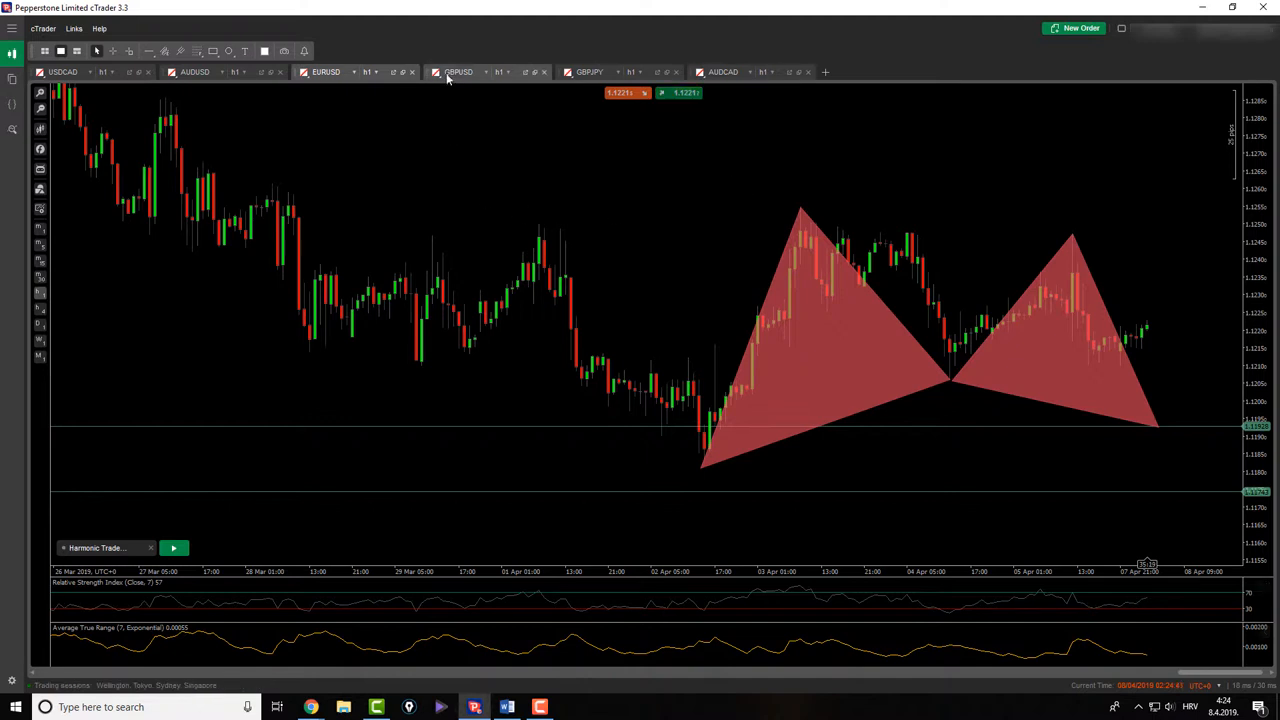
click(454, 72)
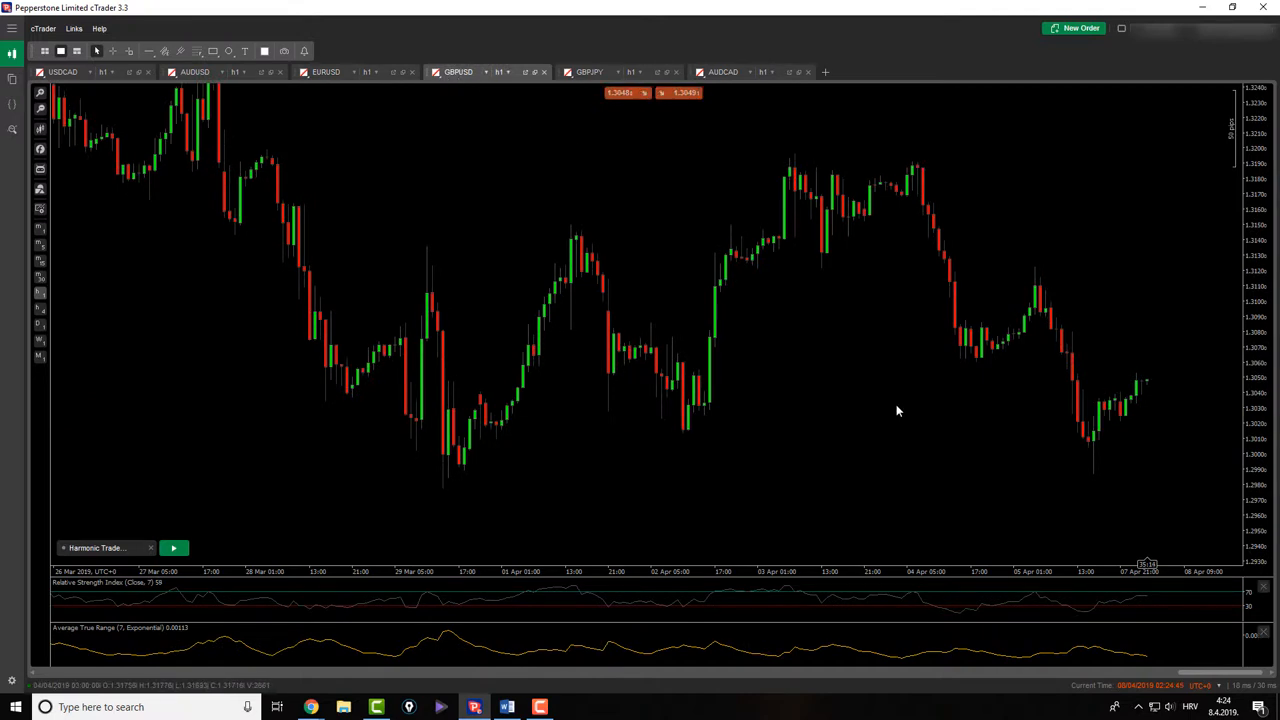
mouse_move(552, 520)
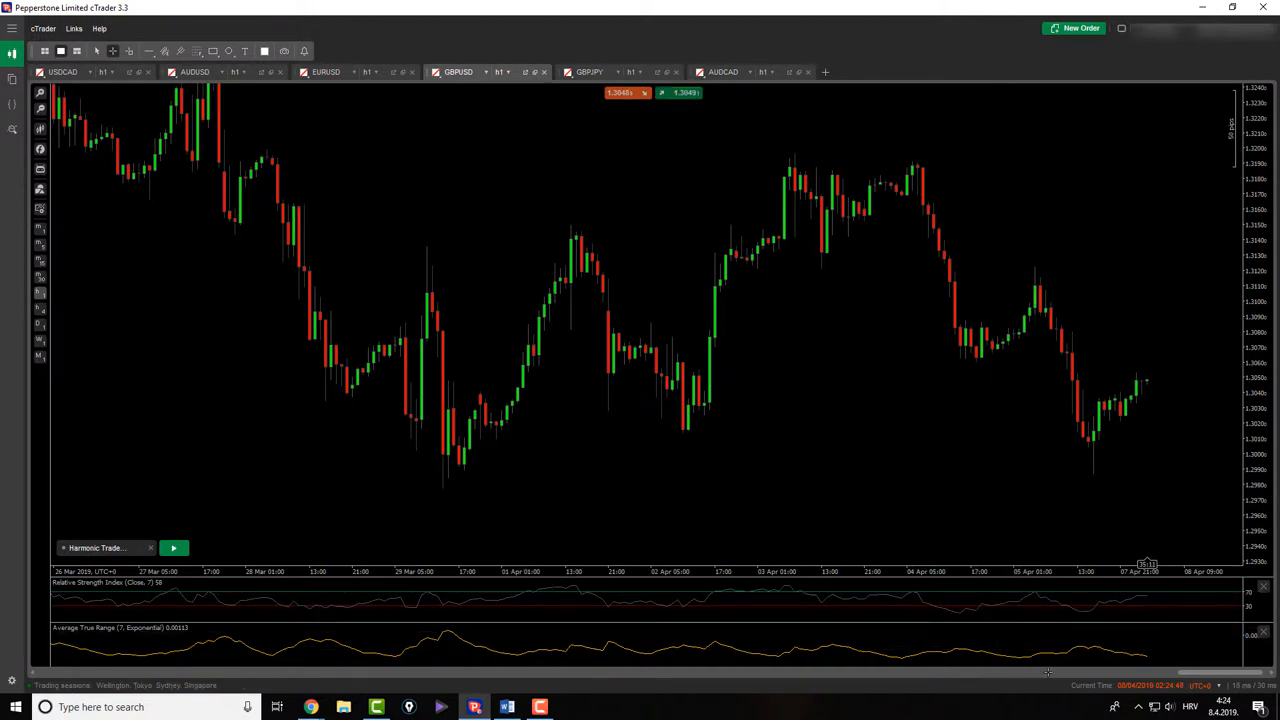
drag(1040, 264, 1080, 444)
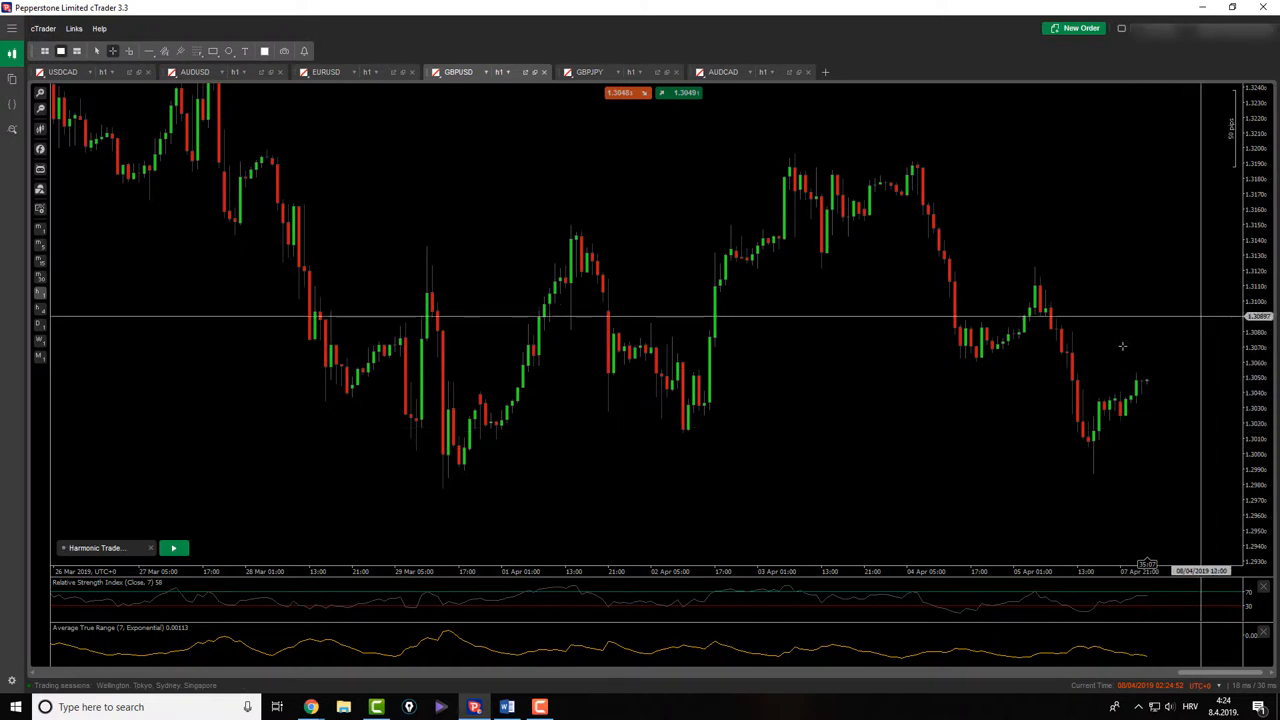
mouse_move(1106, 352)
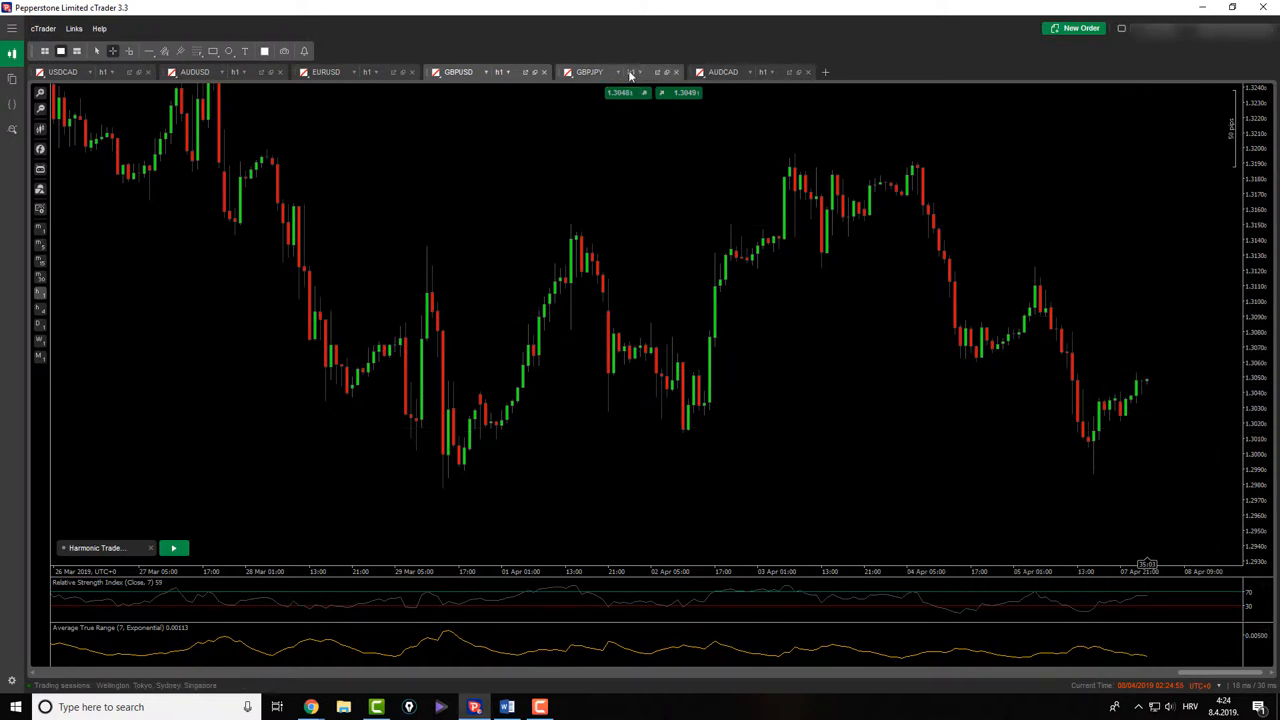
- Switch to the GBPJPY chart and adjust the view over its notes and trade box
click(600, 72)
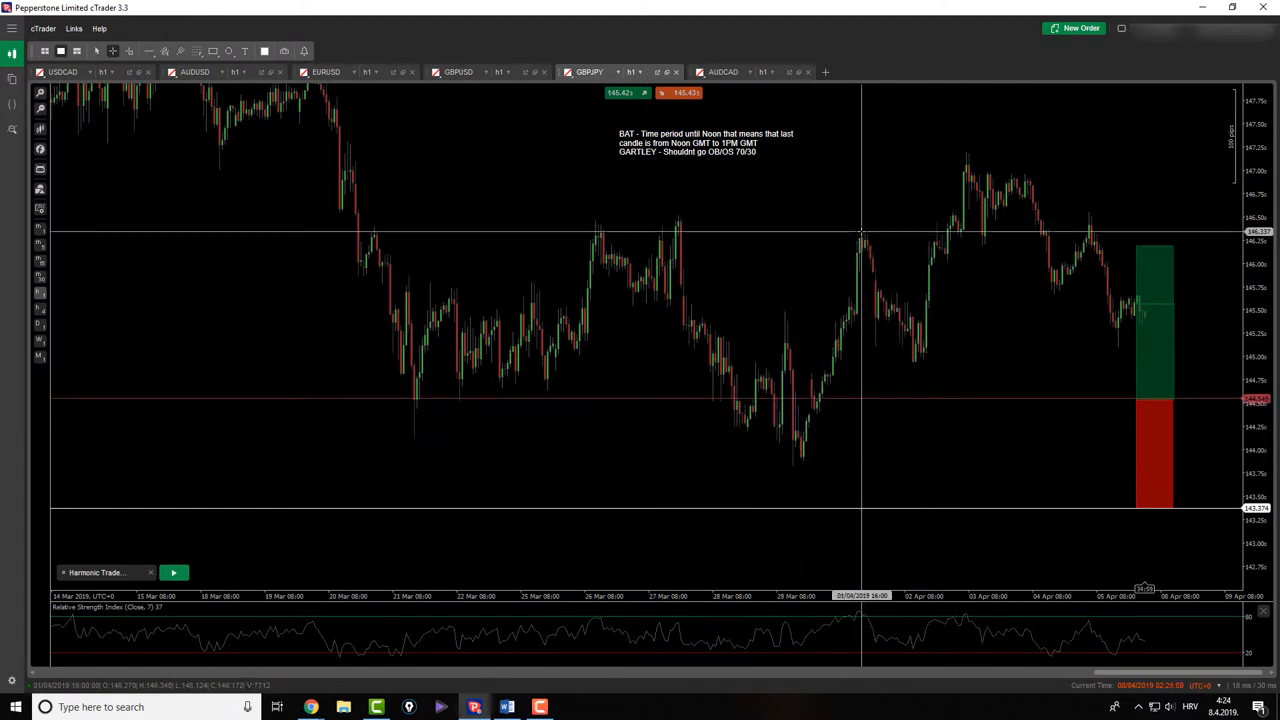
drag(968, 160, 1132, 420)
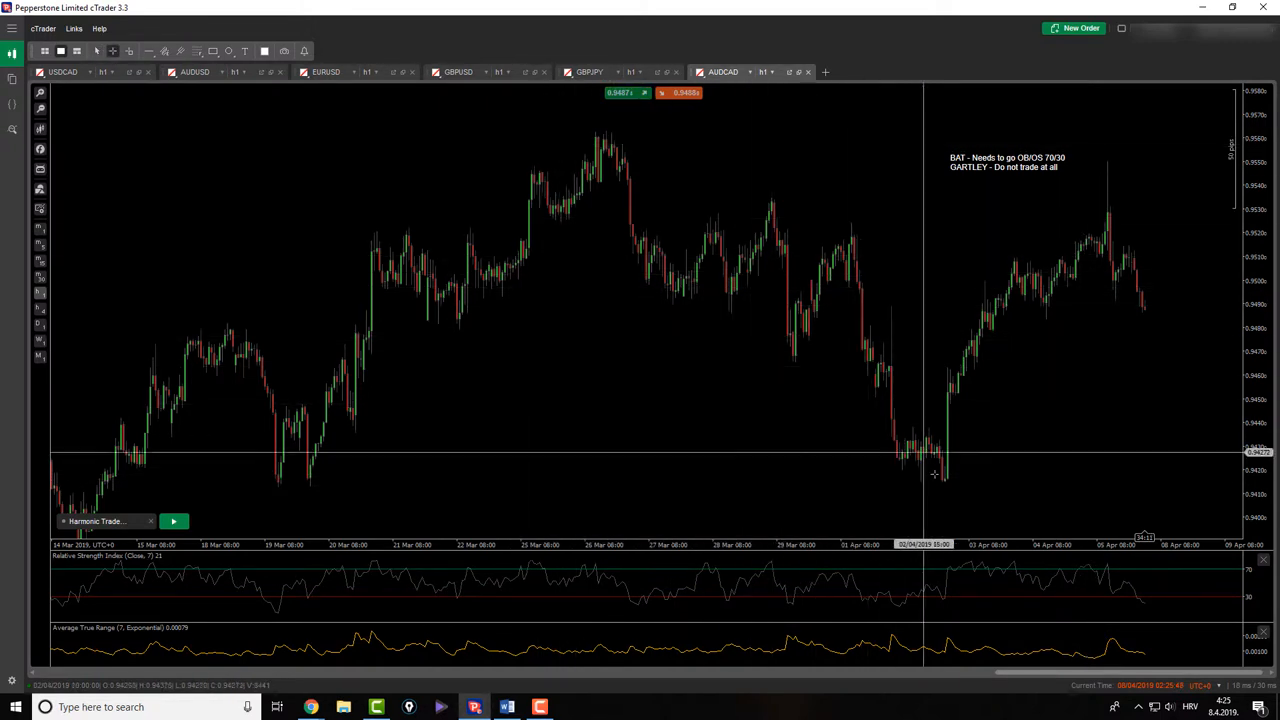
mouse_move(916, 218)
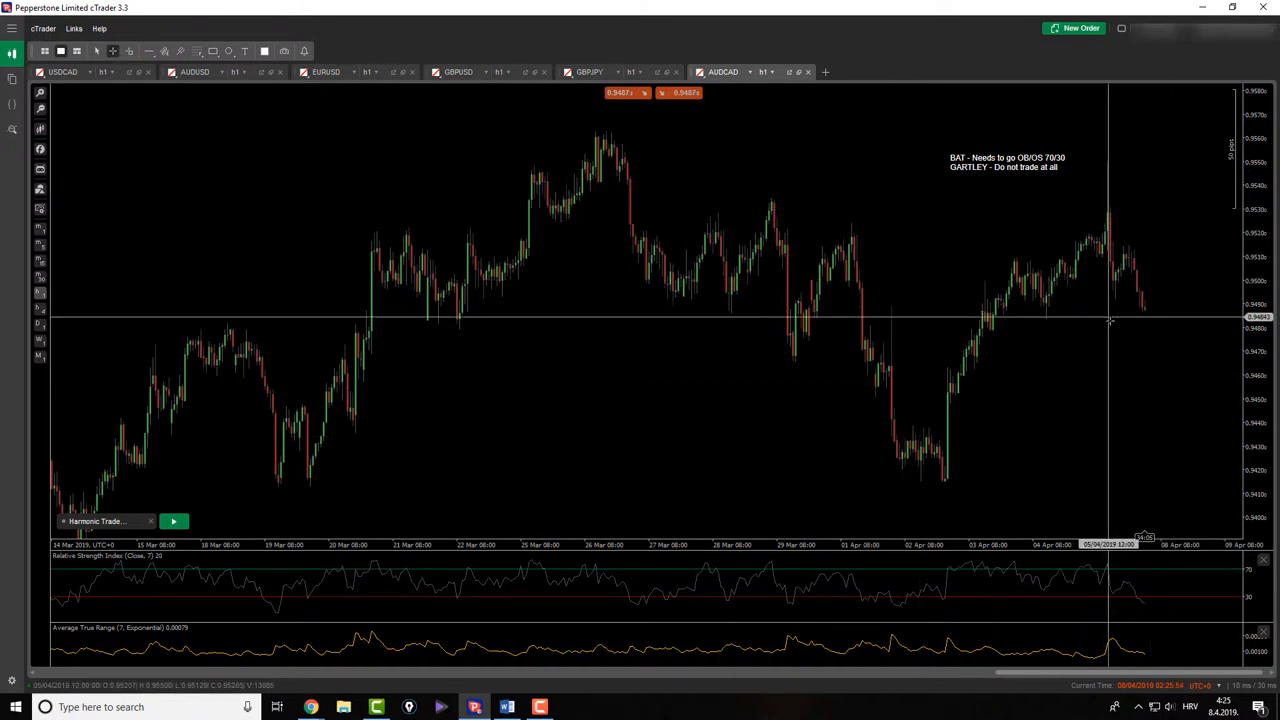
mouse_move(1080, 312)
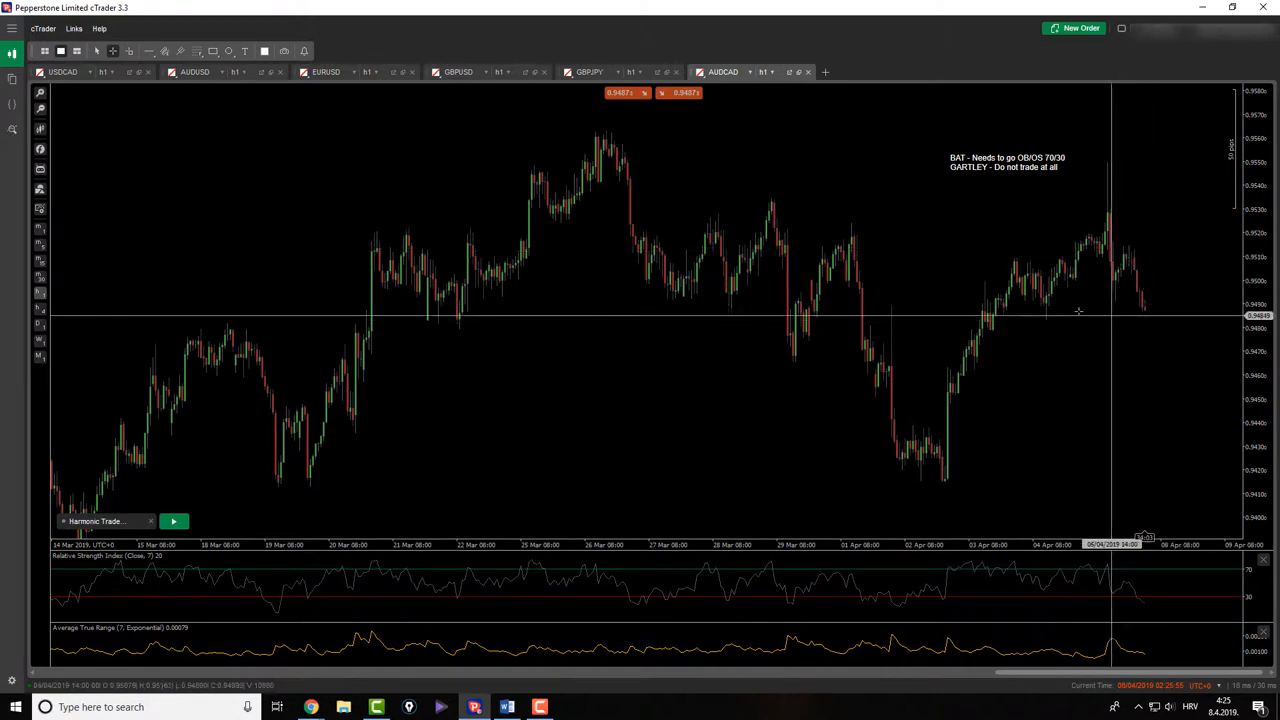
mouse_move(1012, 292)
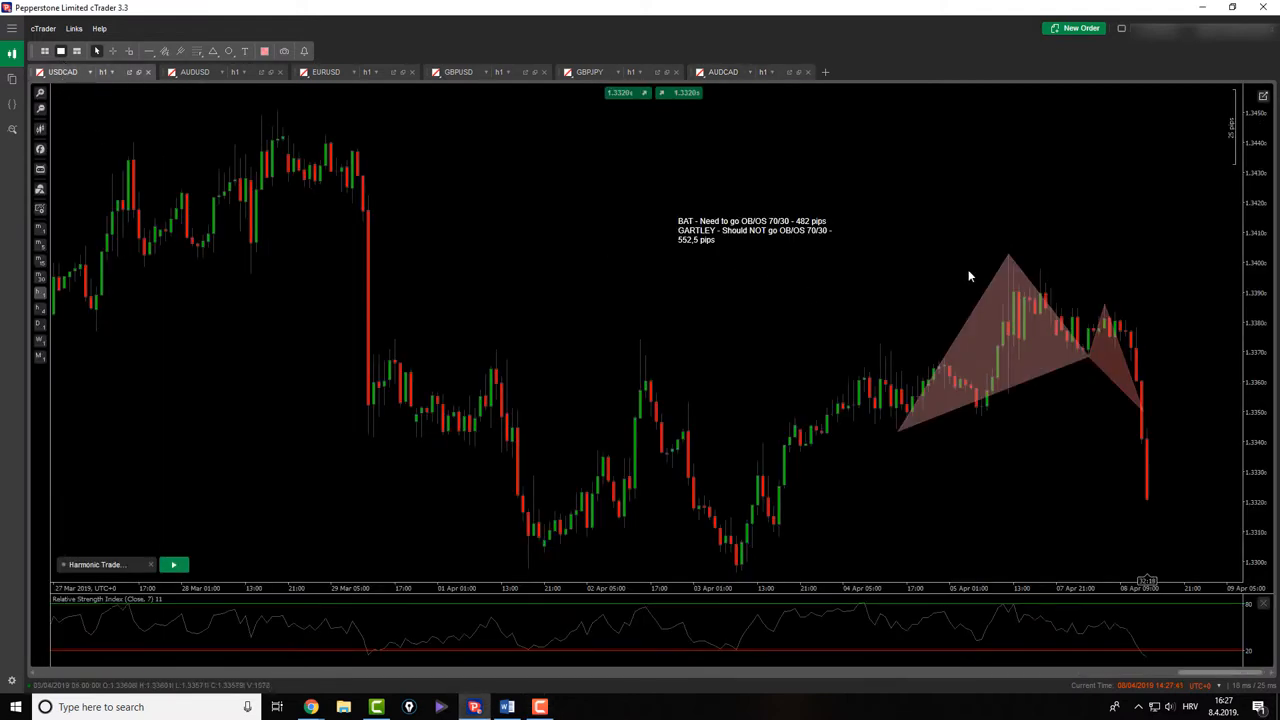
- Select the USDCAD chart to view its shaded harmonic pattern near the recent swing
click(98, 72)
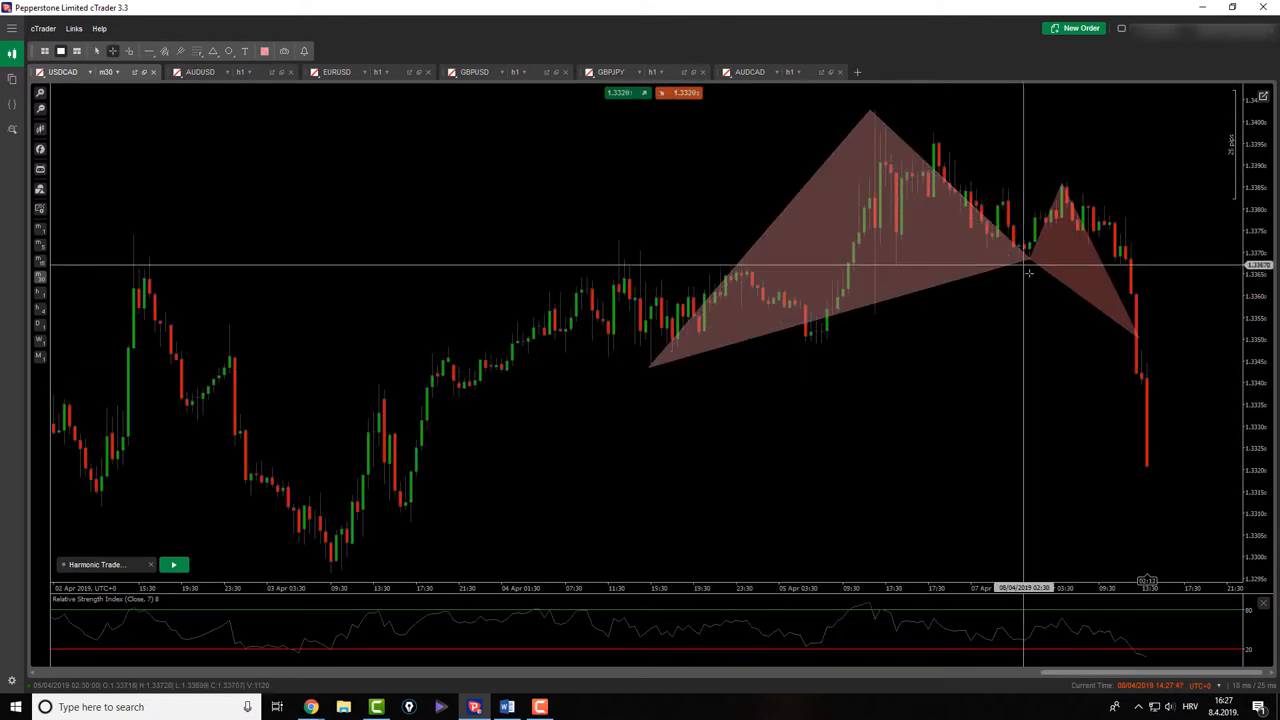
mouse_move(544, 184)
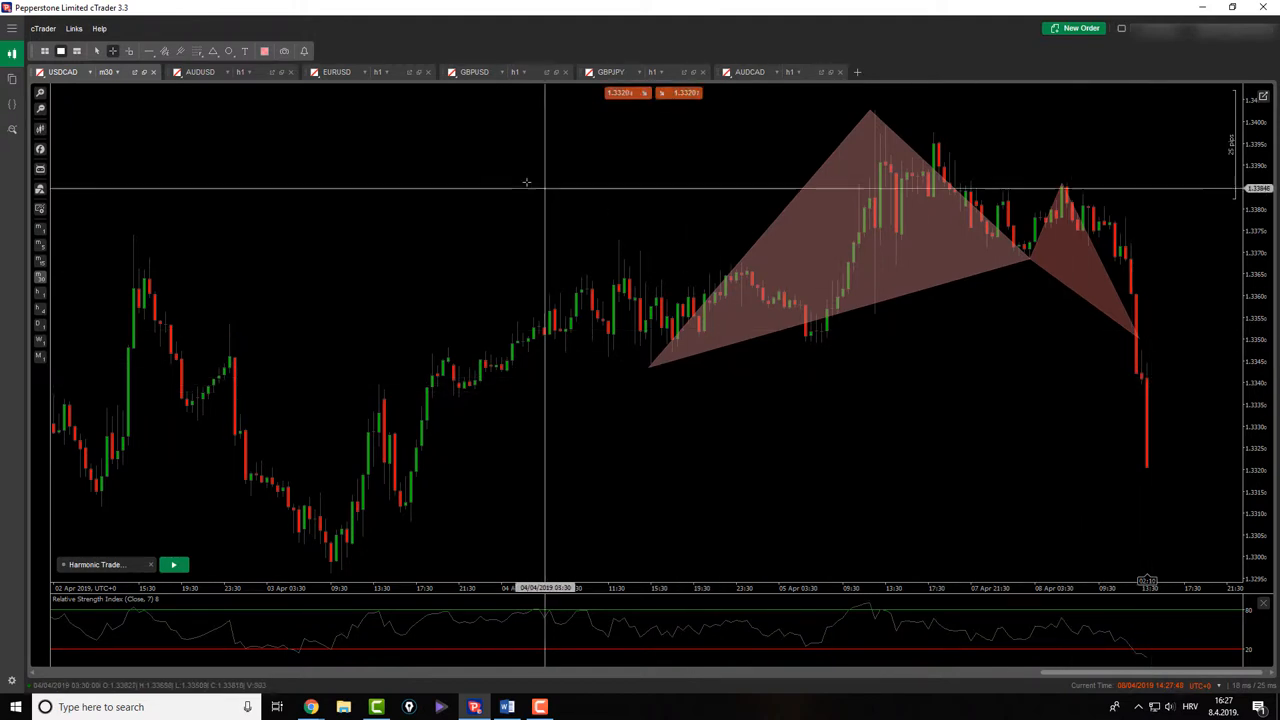
- Switch to the EURUSD chart with its red harmonic pattern and price levels
click(340, 72)
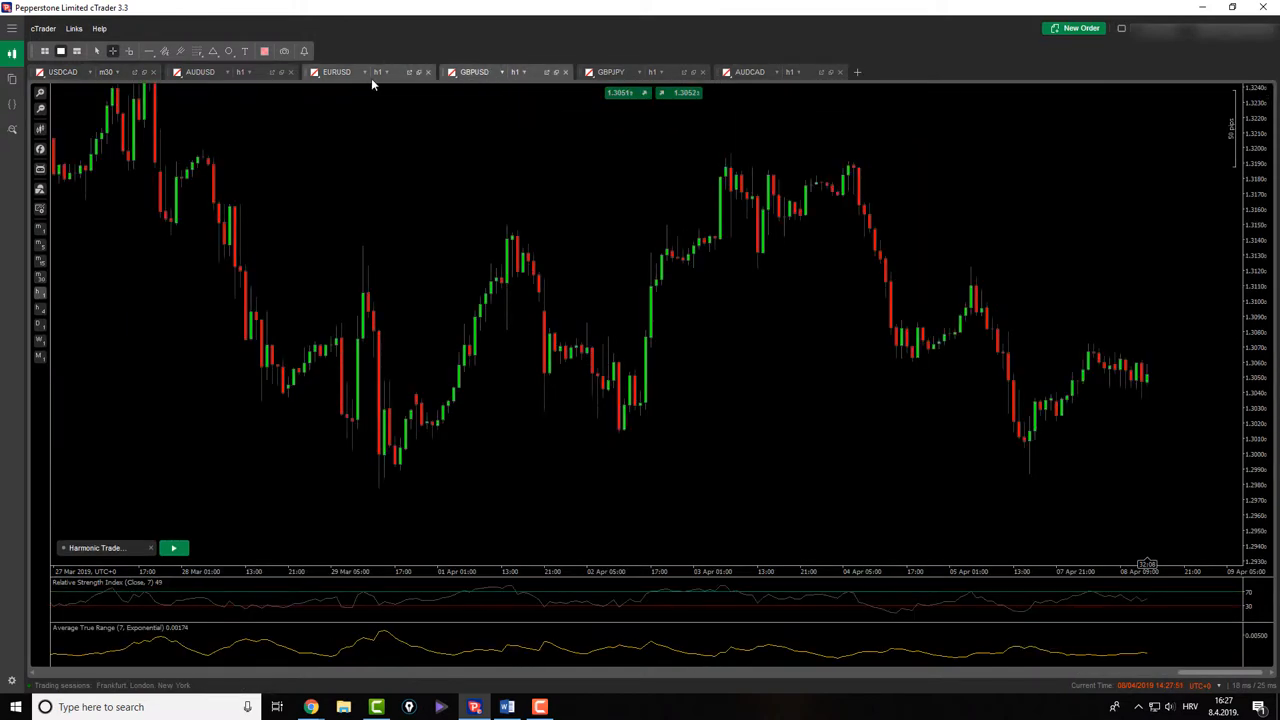
click(338, 72)
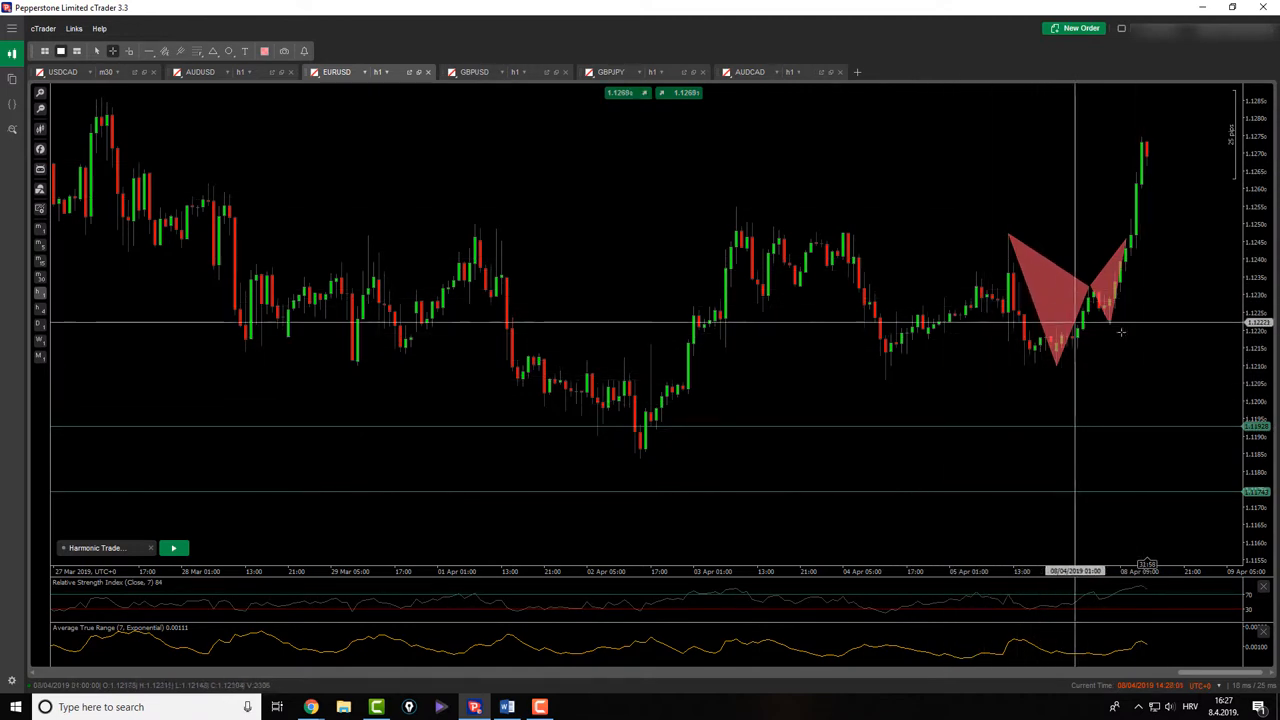
mouse_move(1104, 258)
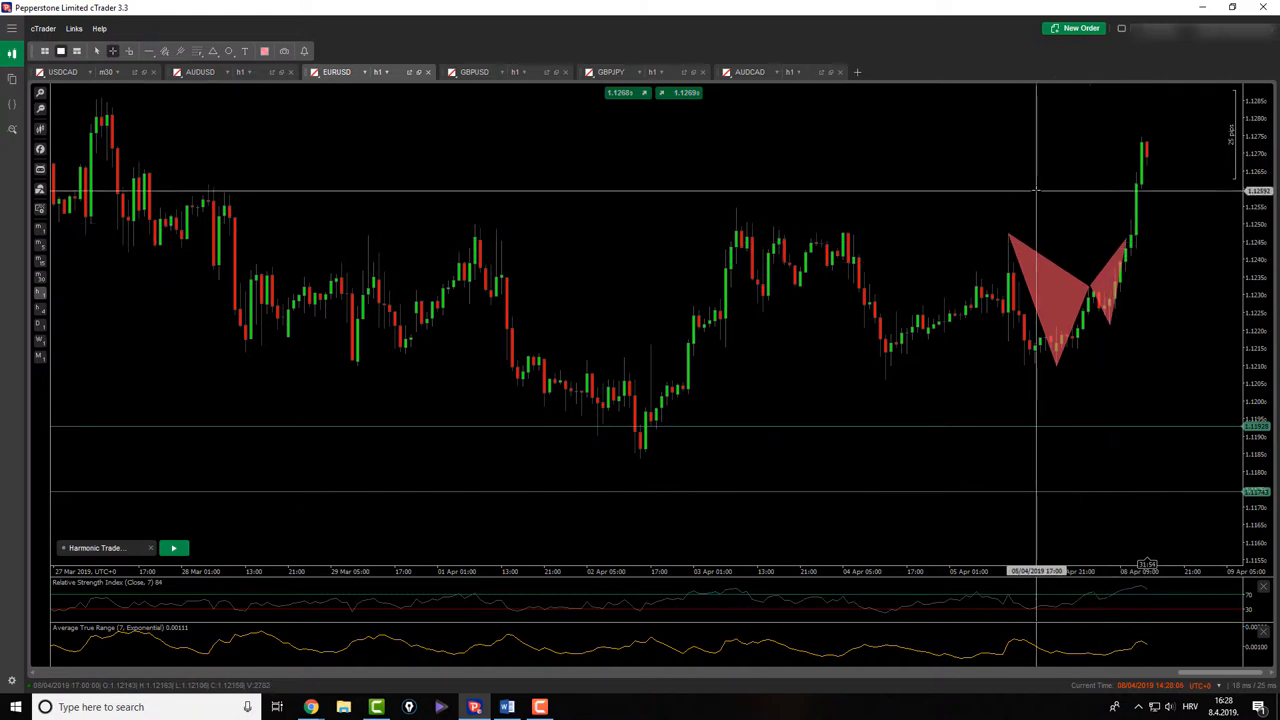
click(1124, 28)
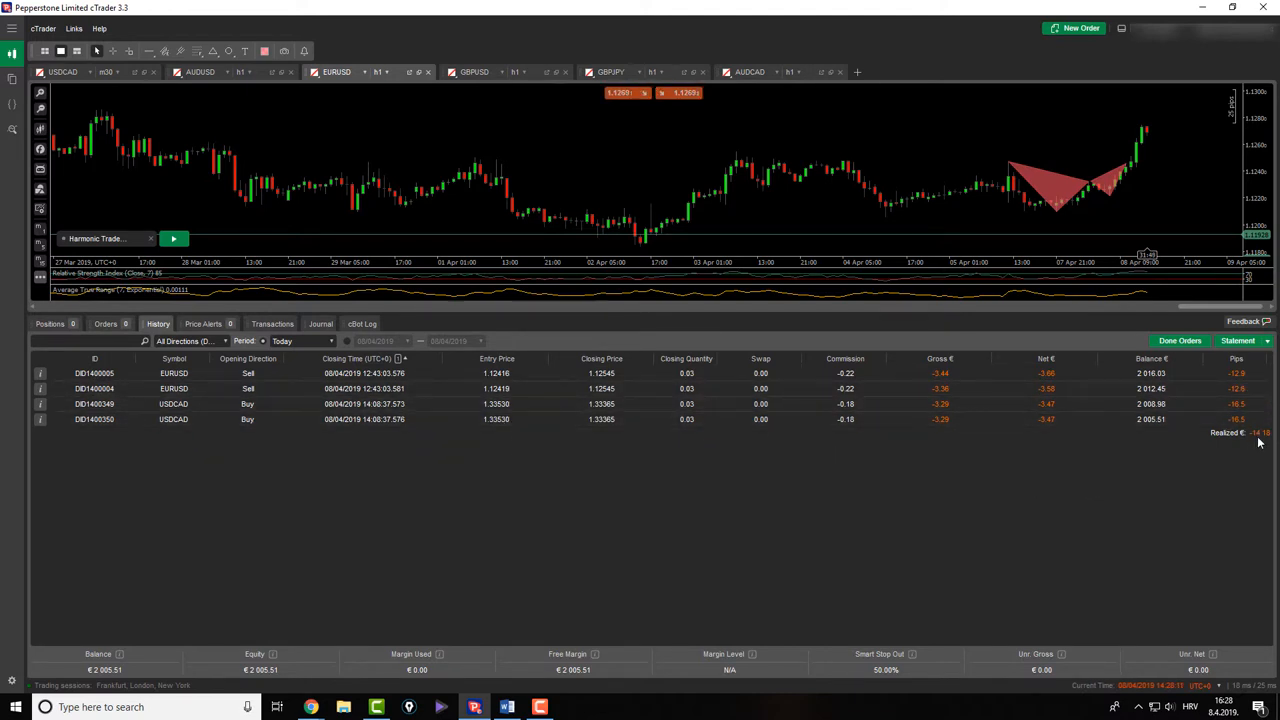
mouse_move(1244, 404)
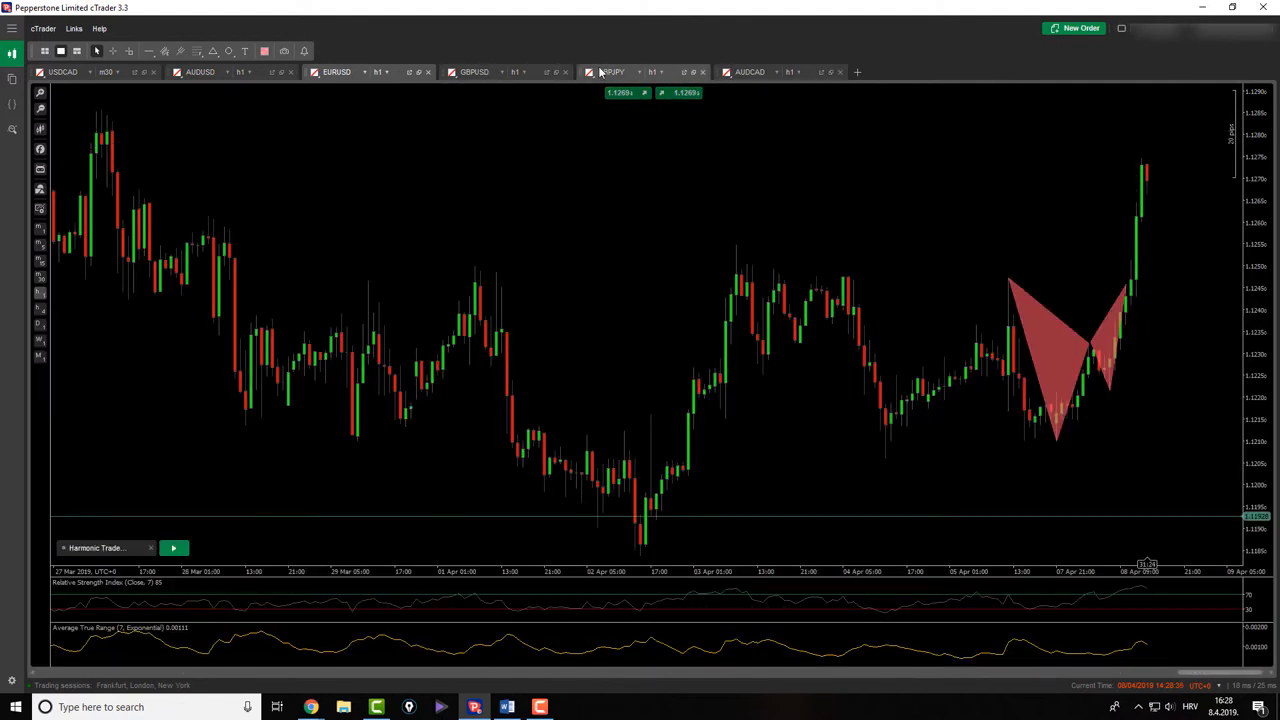
- Review the GBPJPY chart, then move to the AUDUSD chart with its Bat and Gartley notes
click(610, 72)
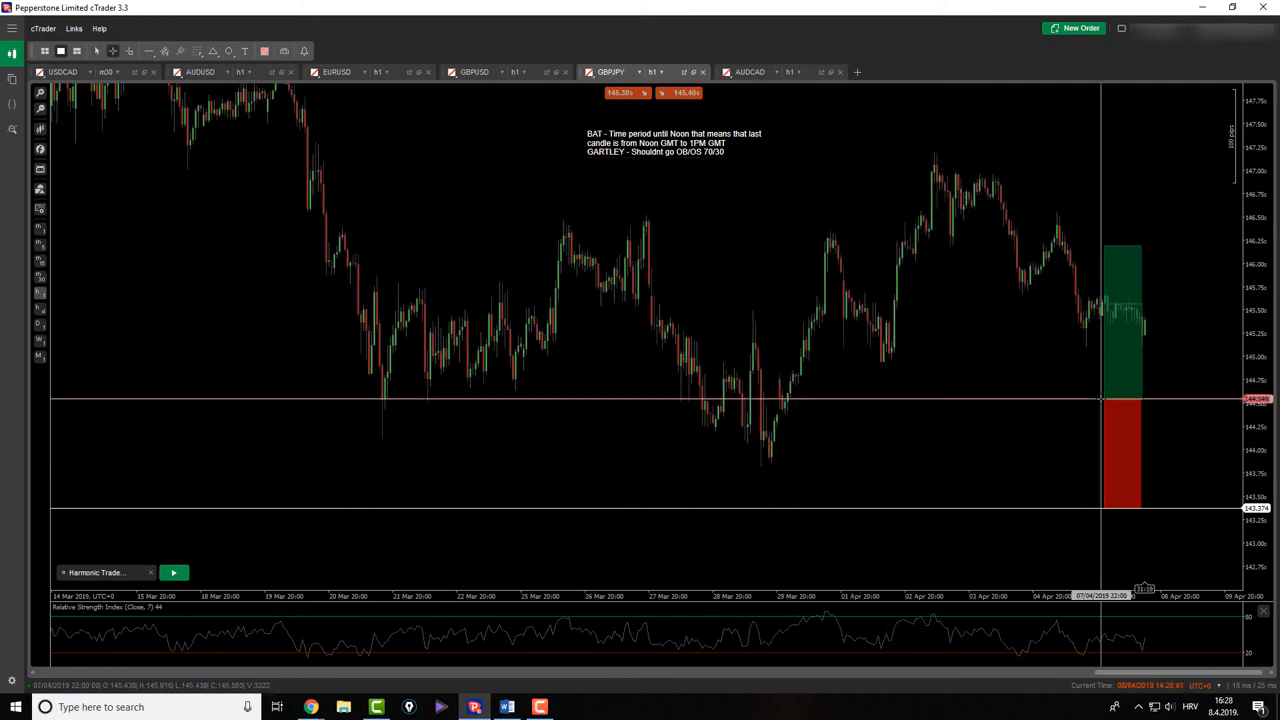
mouse_move(1058, 496)
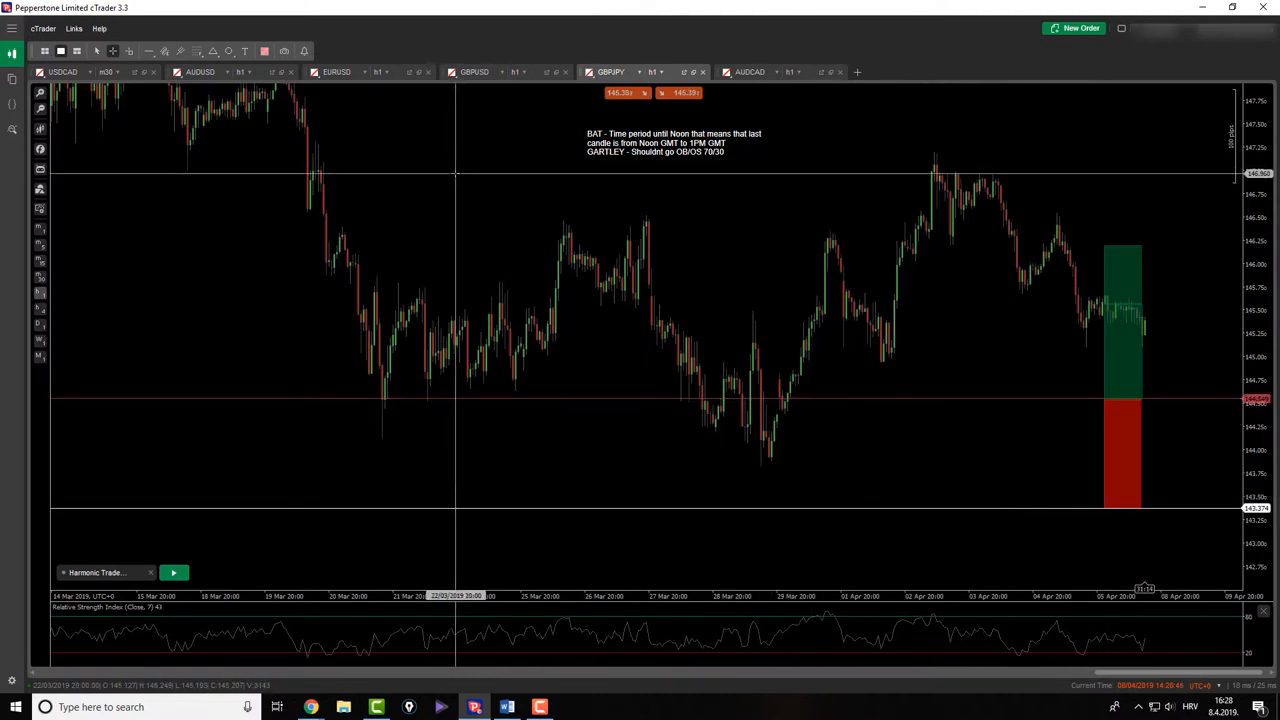
mouse_move(450, 190)
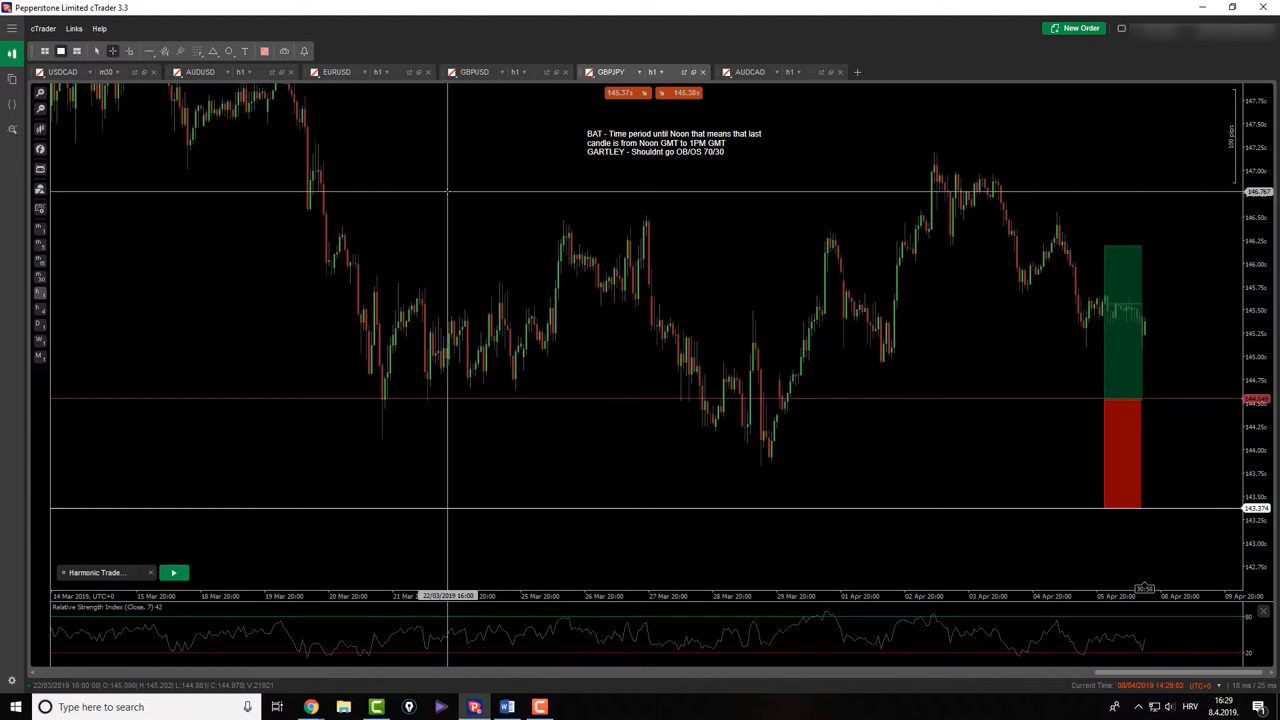
click(62, 72)
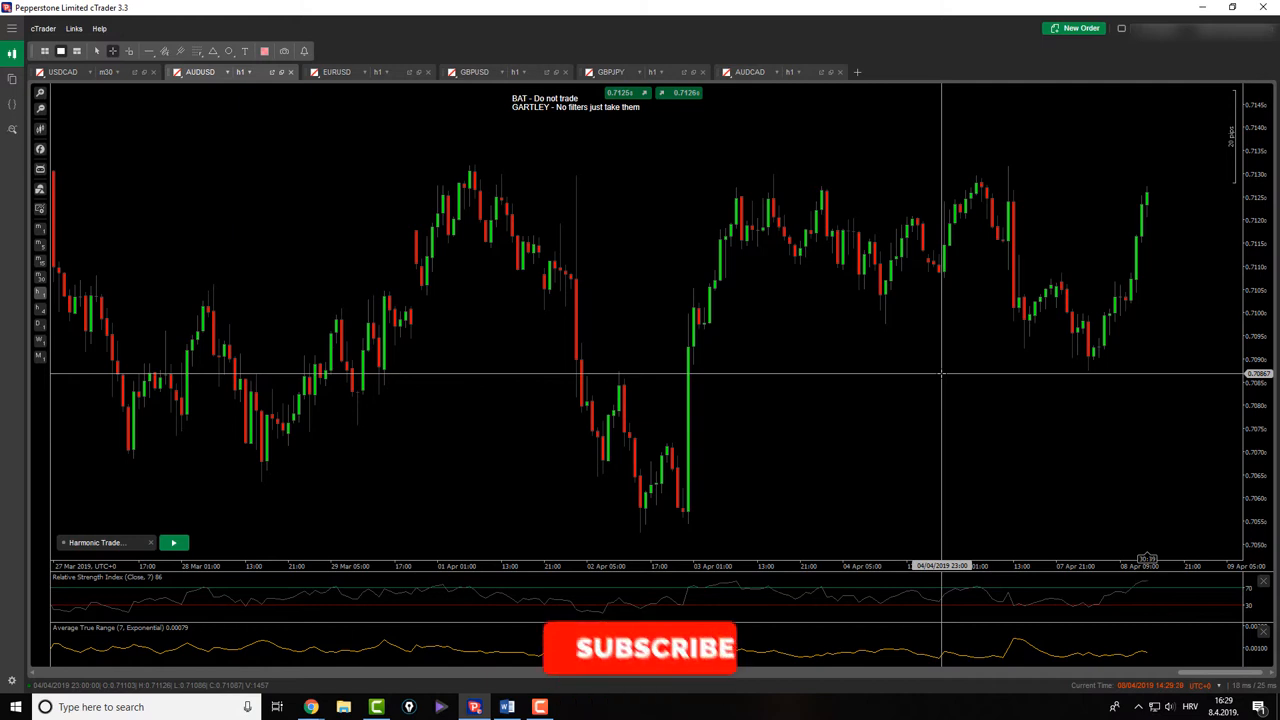
click(638, 648)
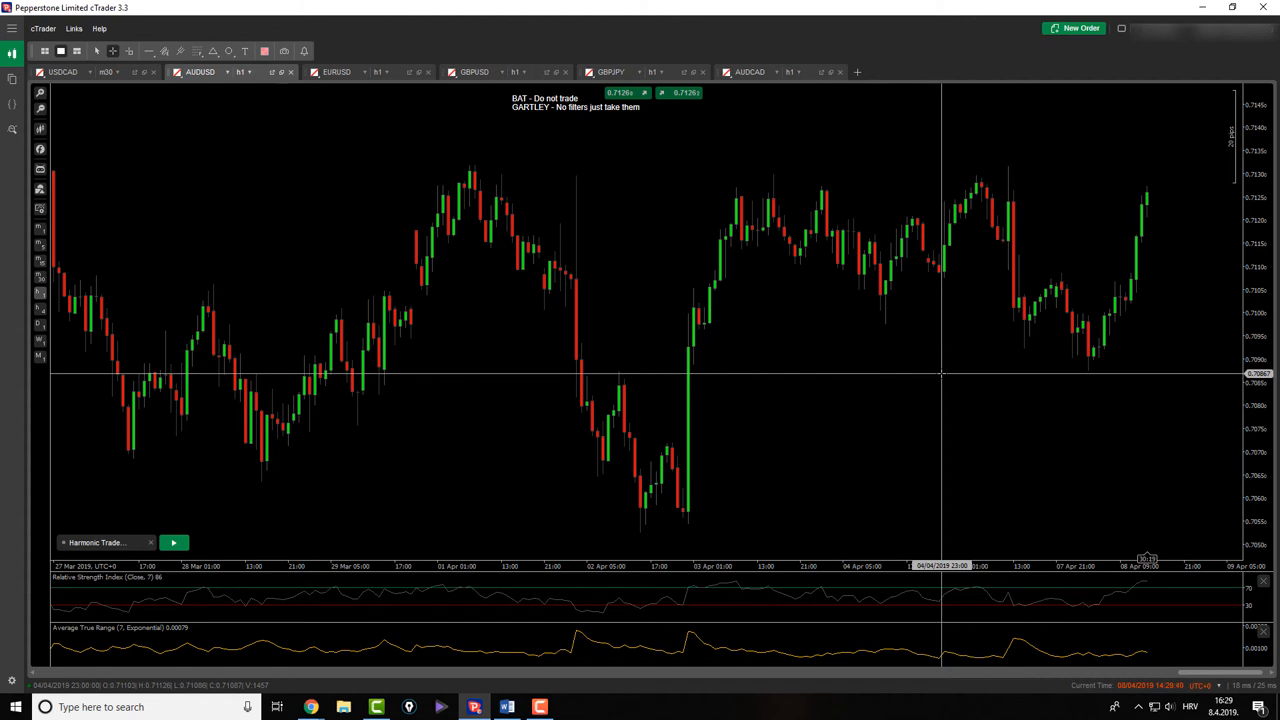
mouse_move(1024, 384)
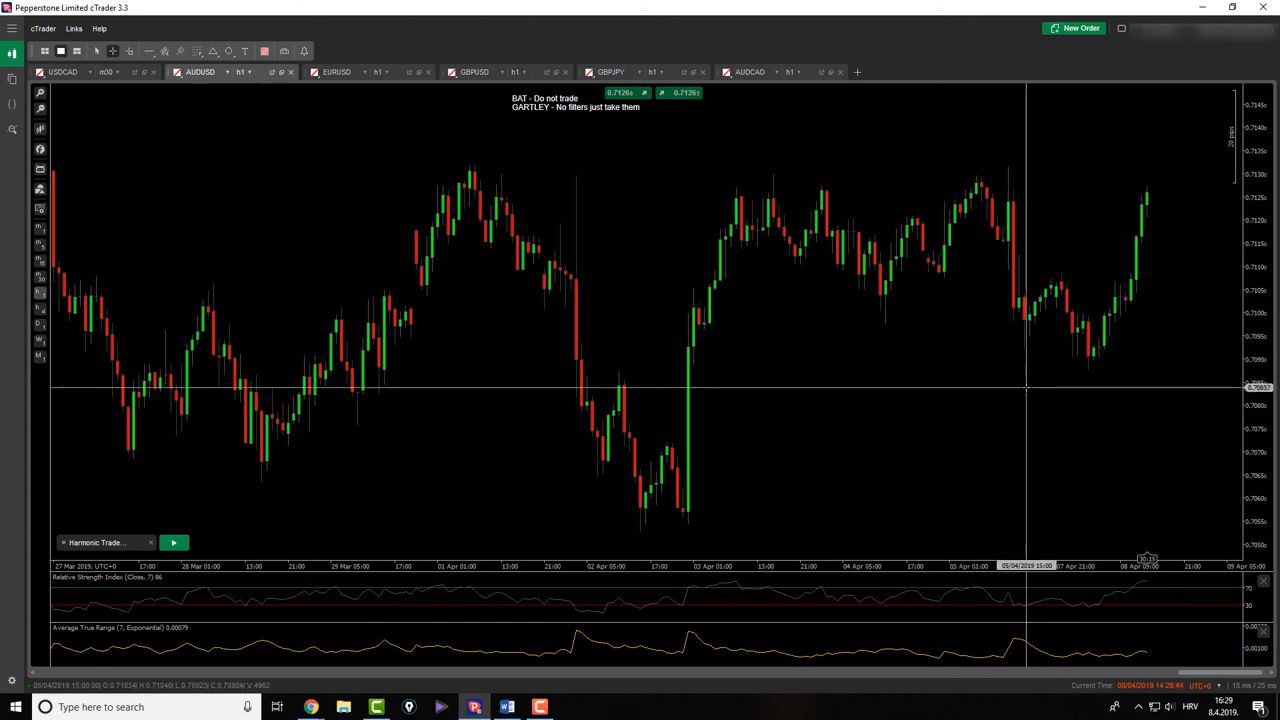